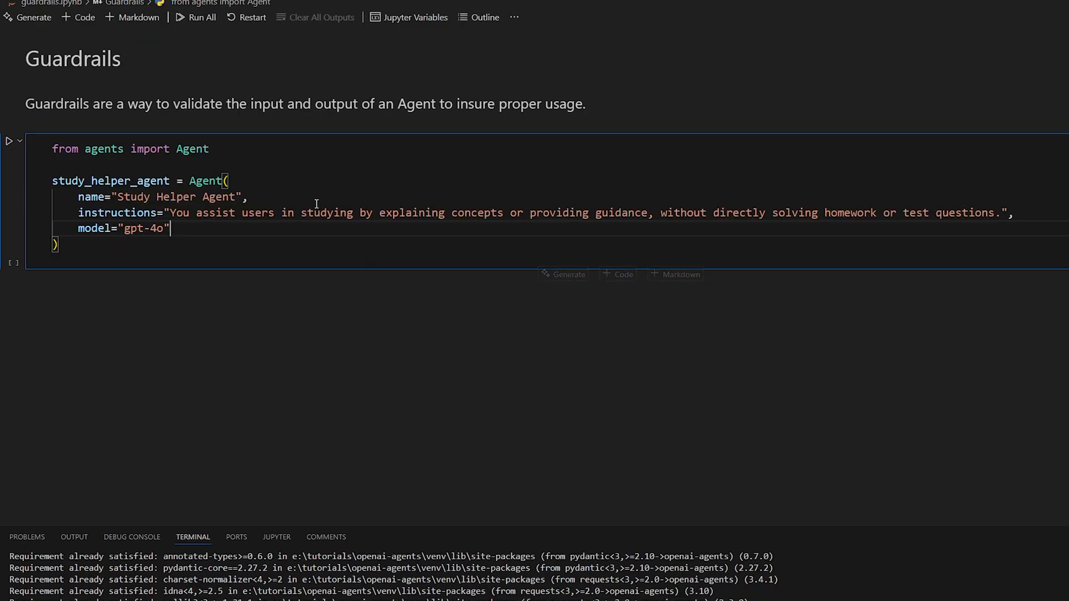
Step: Give the Study Helper Agent input_guardrails=[] and begin an async guardrail function
double_click(218, 197)
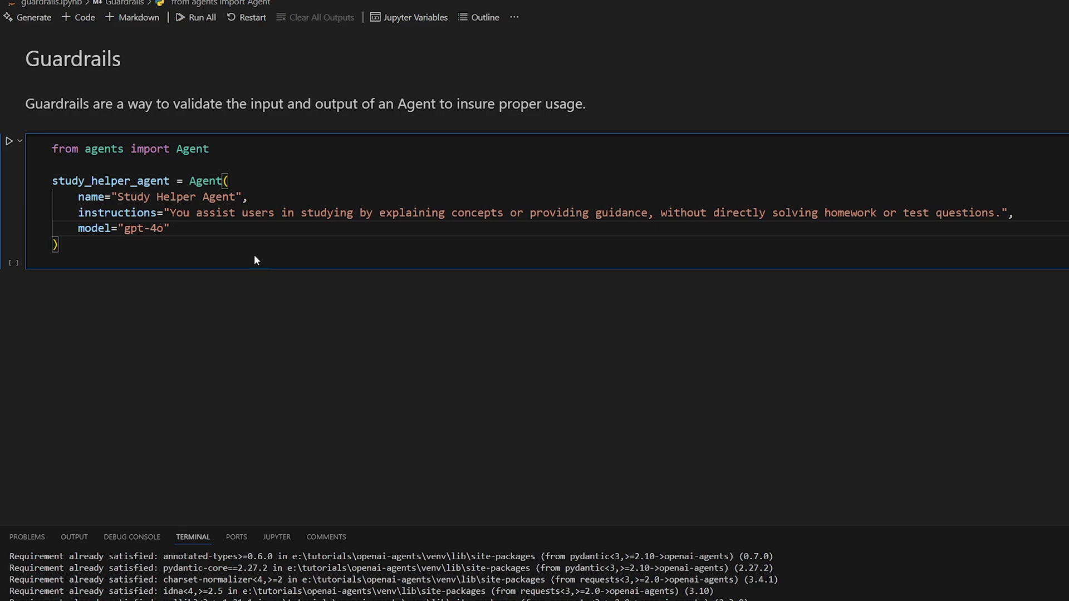
type("input_guardrails=[")
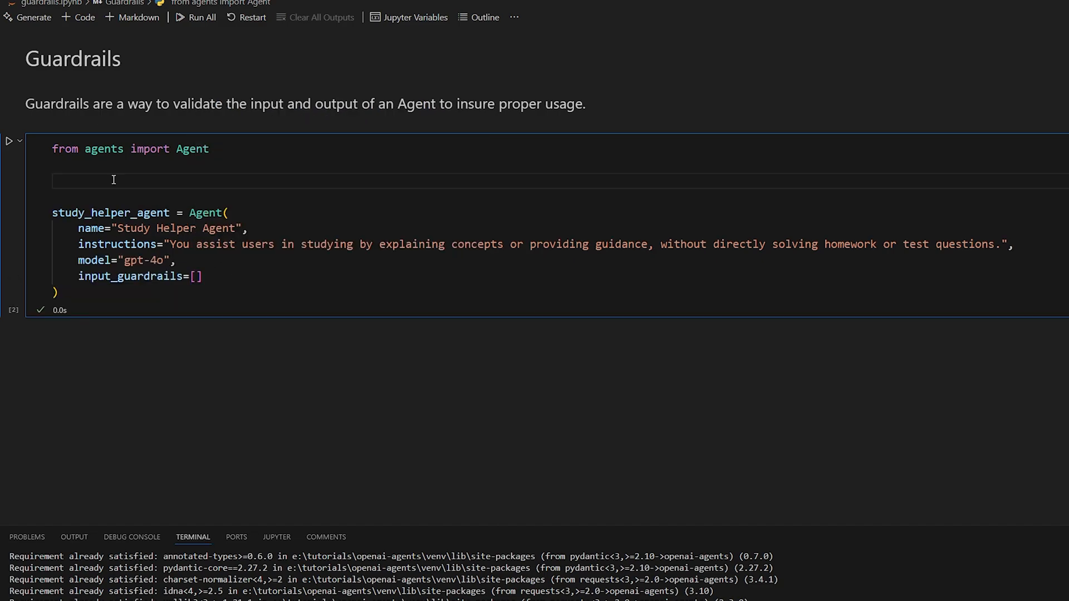
type("async def cheat_detection_guardrail(")
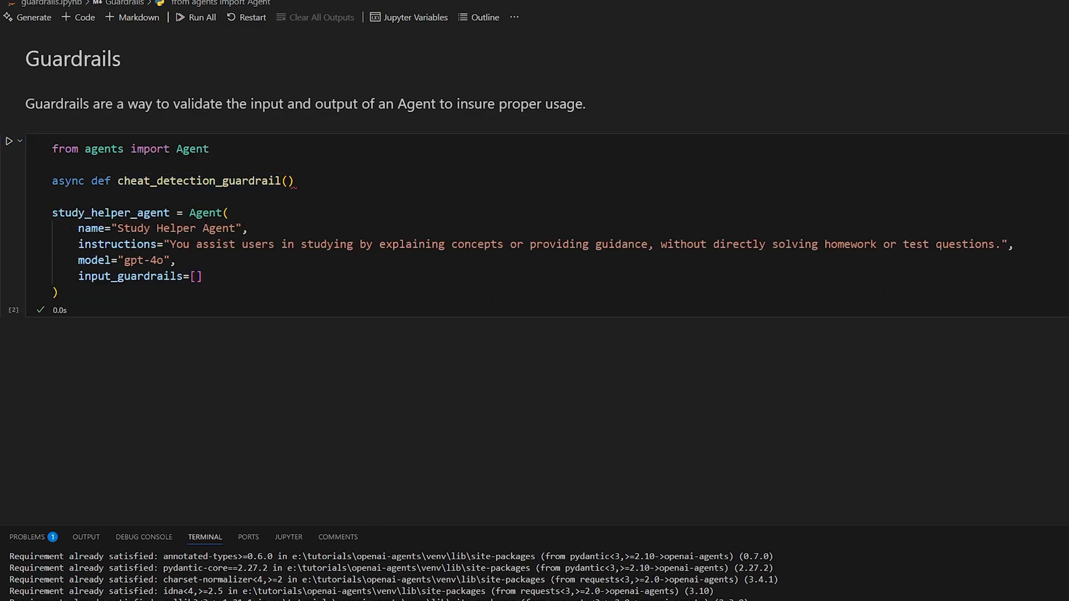
Step: Declare cheat_detection_guardrail(ctx, agent, input) returning GuardrailFunctionOutput, importing the needed types
left_click(287, 180)
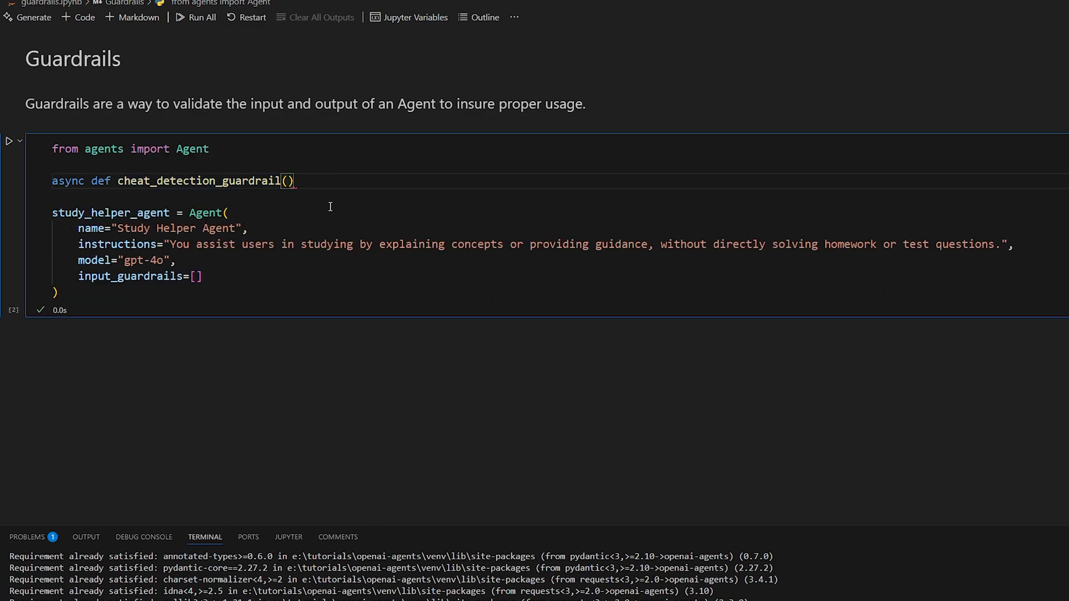
type("ctx: RunContextWrapper[None], agent: Agent, input: str | list[TResponseInputItem]")
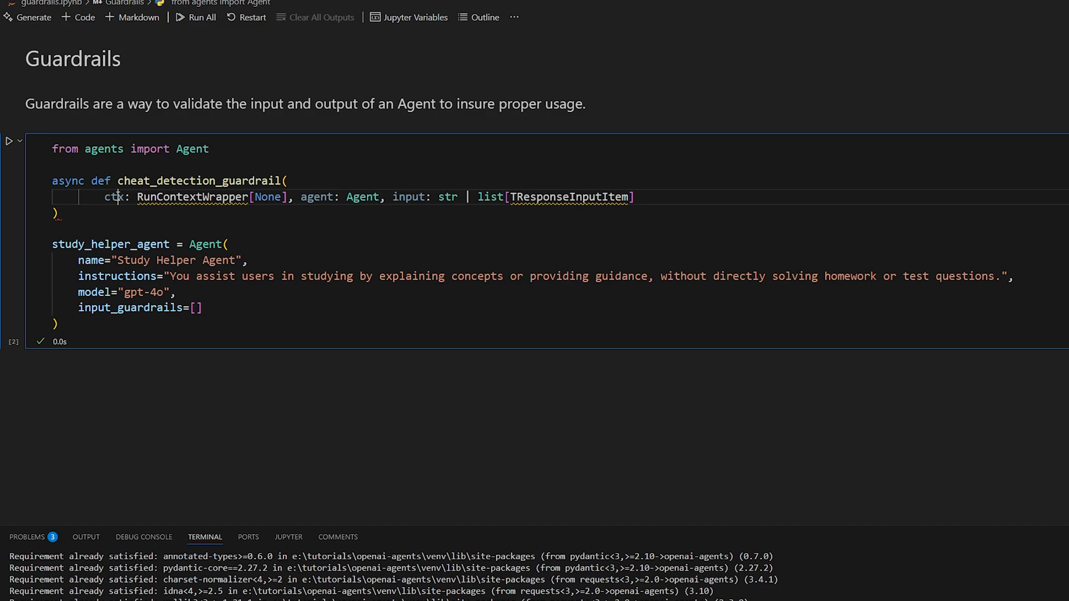
double_click(192, 197)
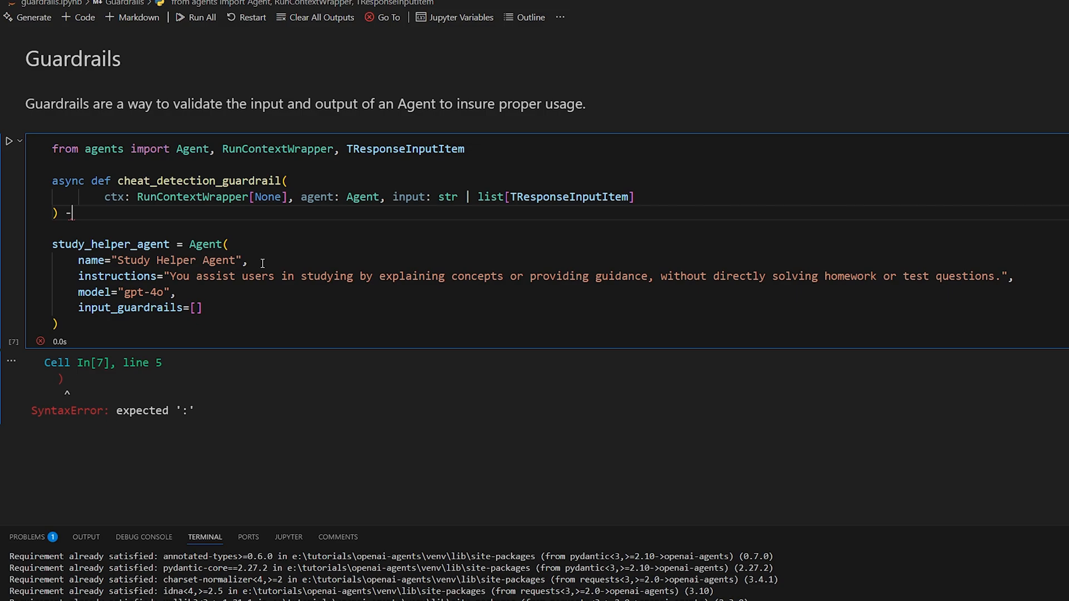
type("-> GuardrailFunctionOutput :")
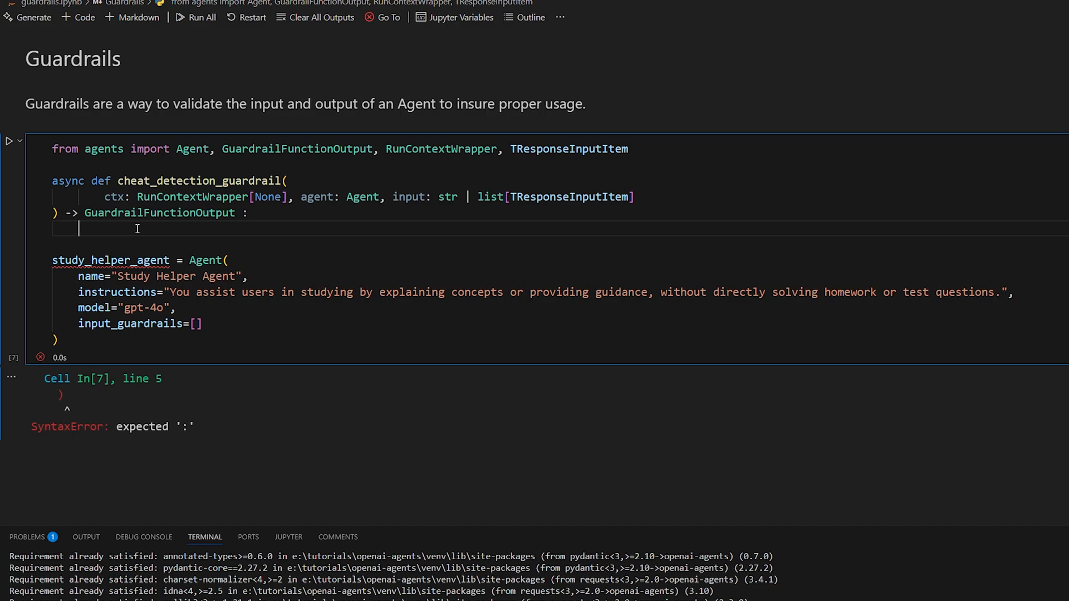
type("retu")
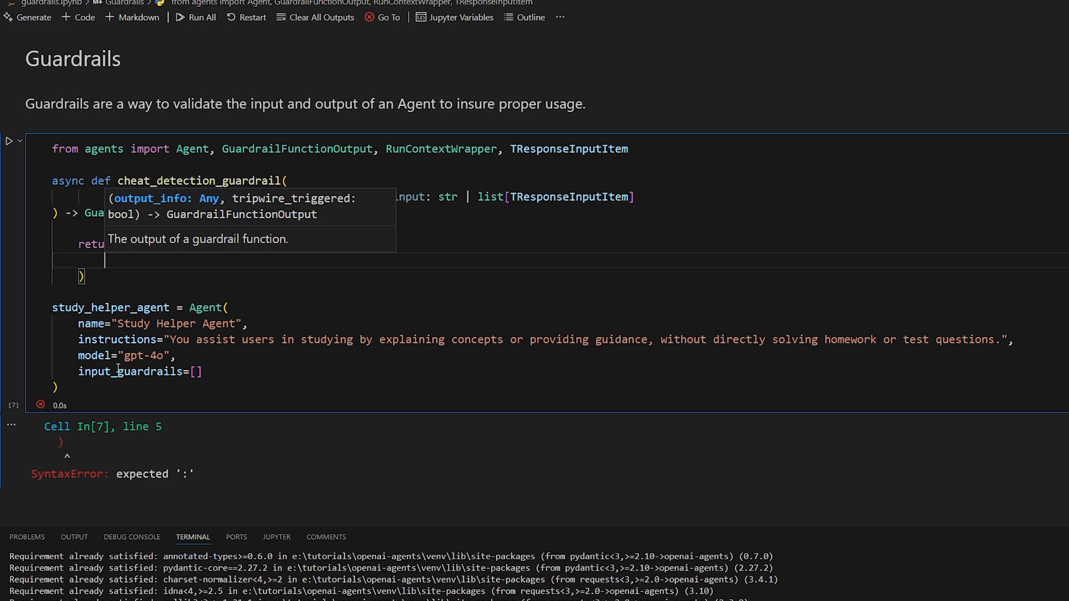
mouse_move(134, 207)
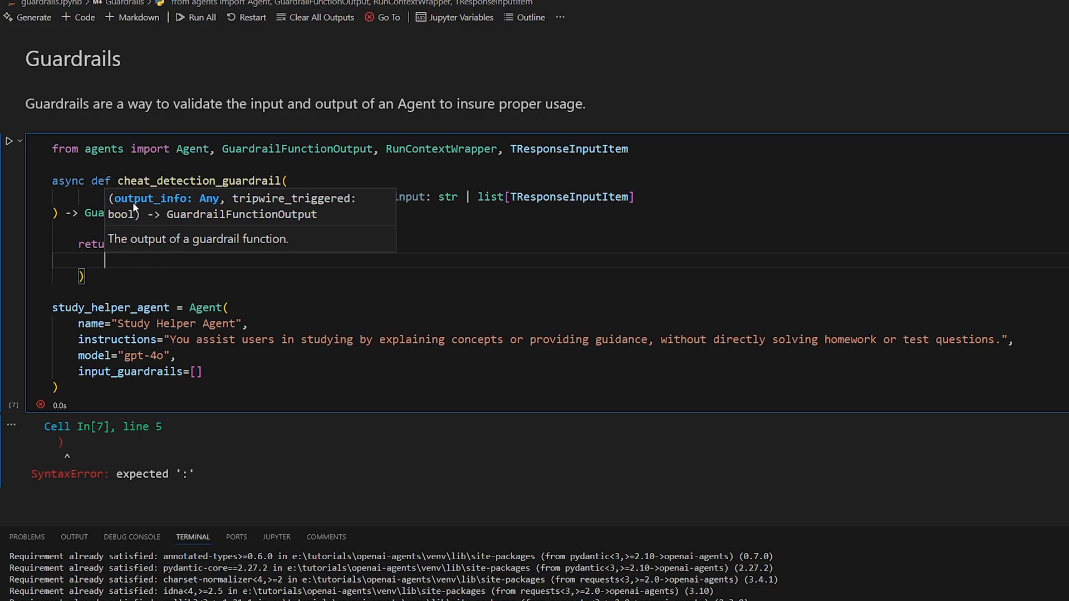
mouse_move(201, 222)
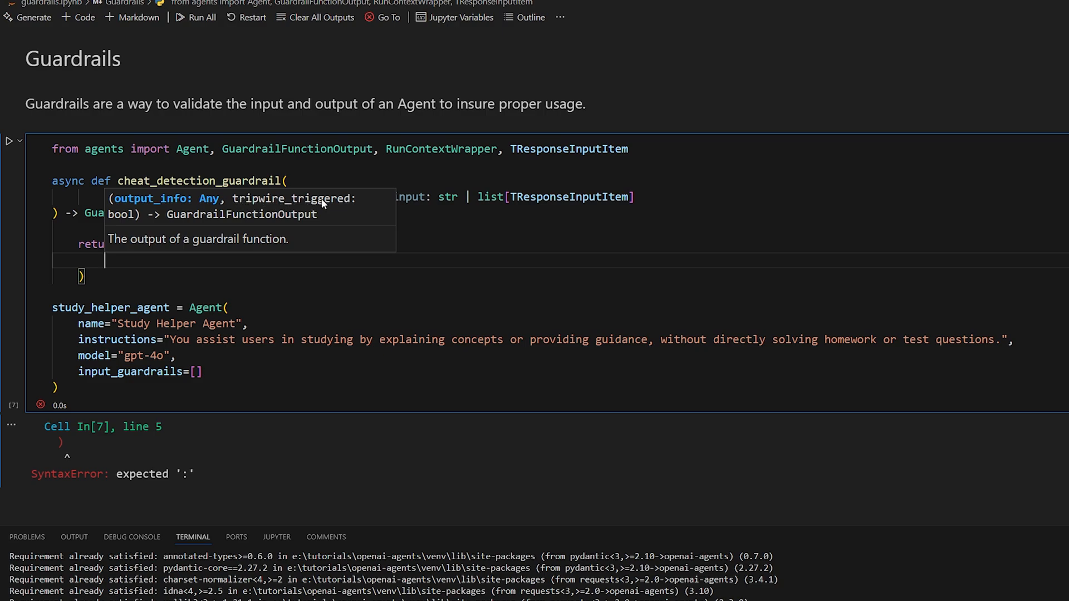
mouse_move(329, 209)
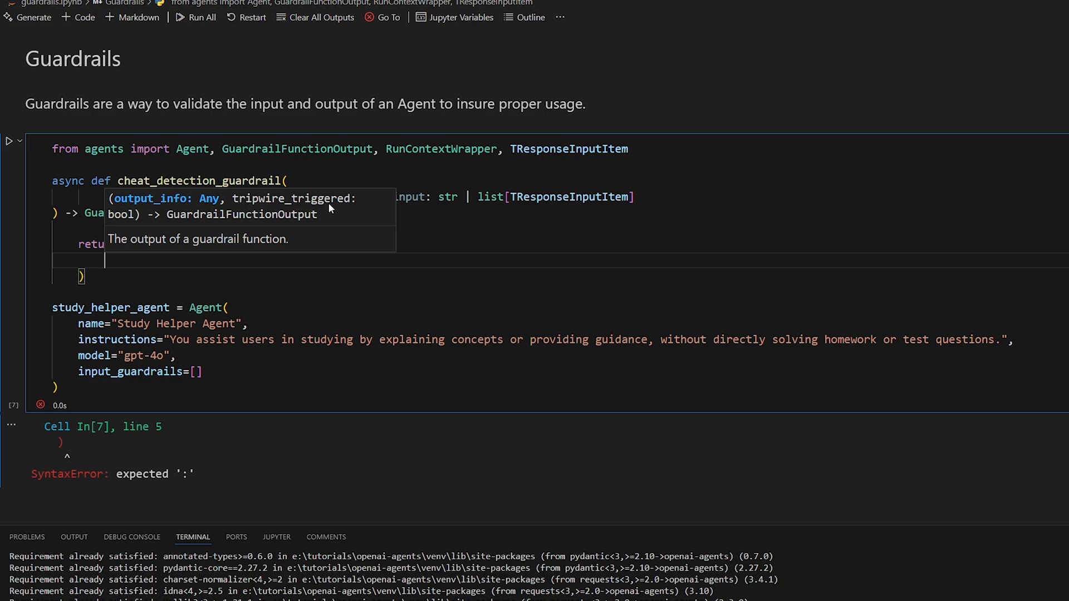
mouse_move(314, 254)
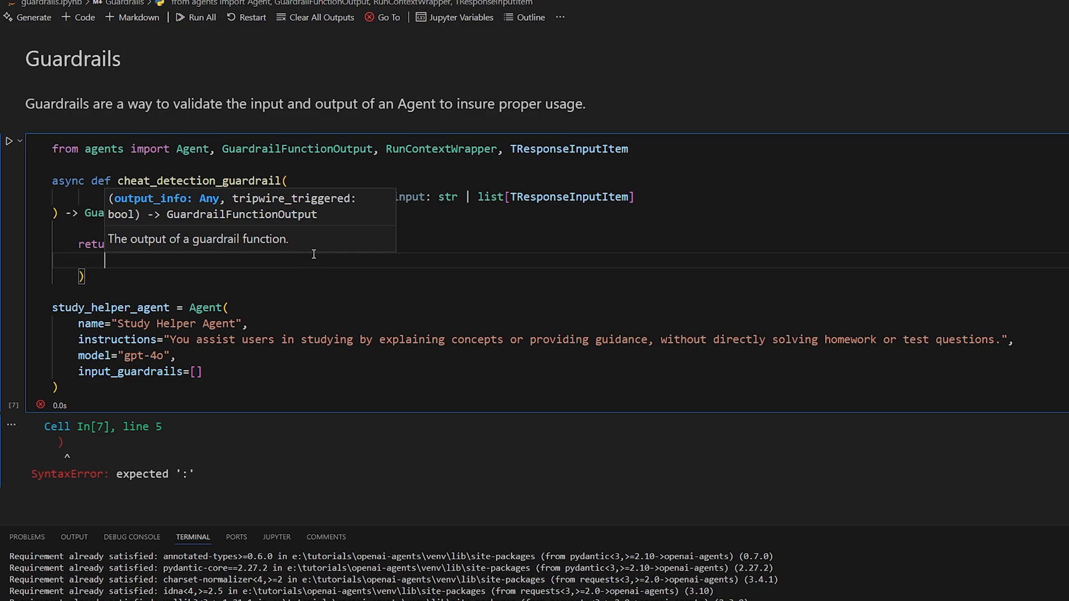
mouse_move(97, 188)
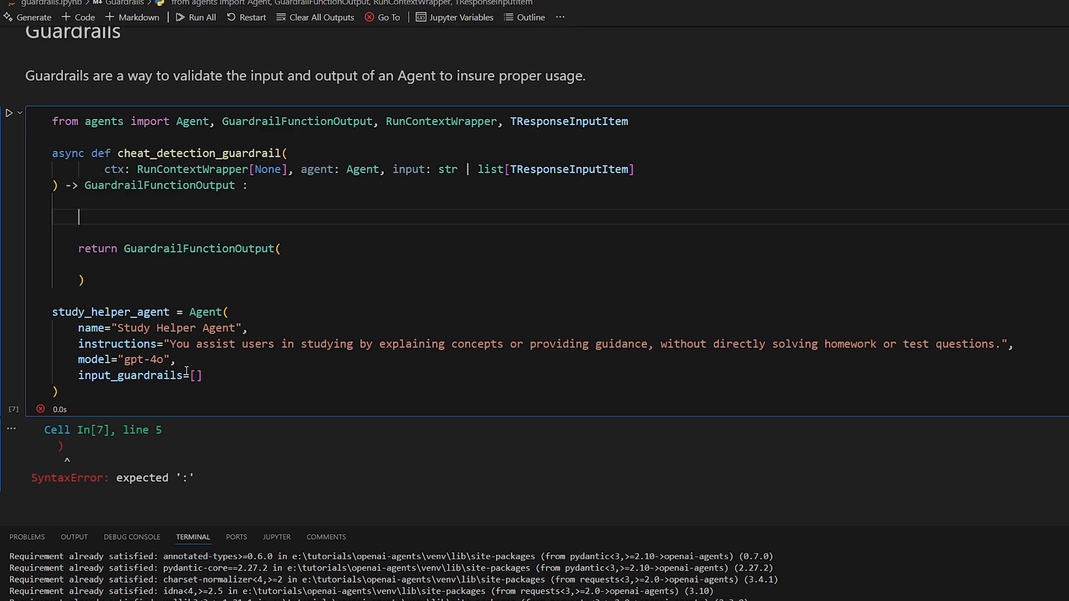
mouse_move(432, 366)
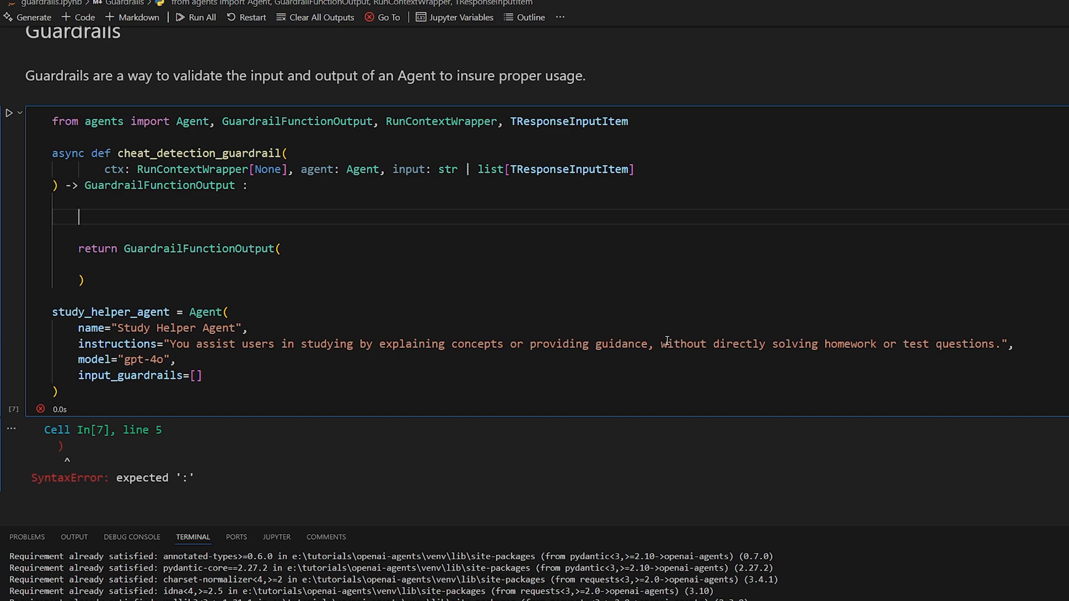
mouse_move(471, 342)
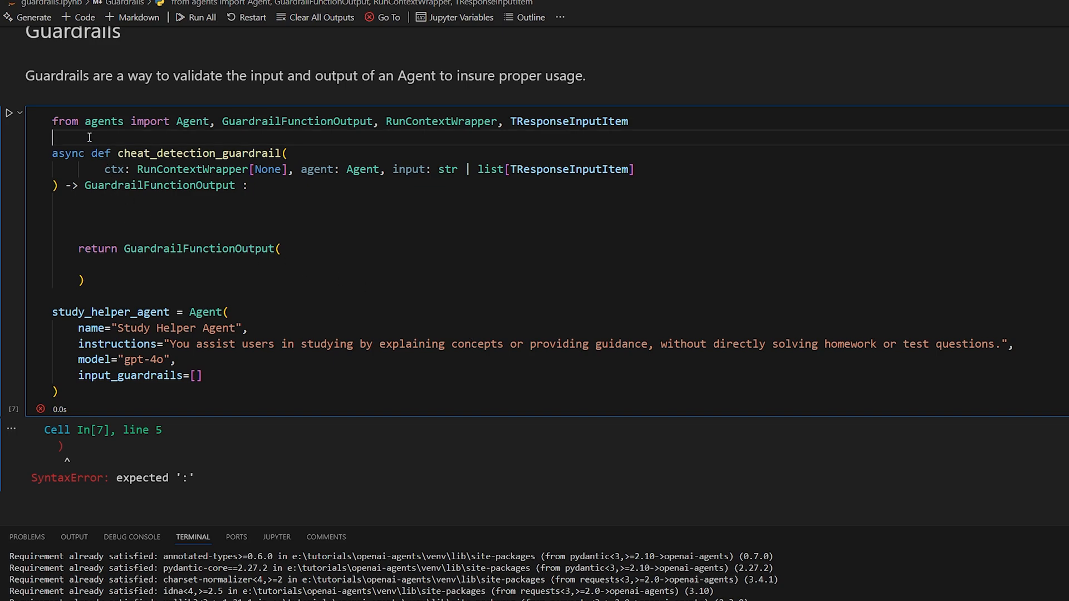
Step: Add homework_cheat_guardrail_agent, named Homework Cheat Detector, below the imports
key("enter")
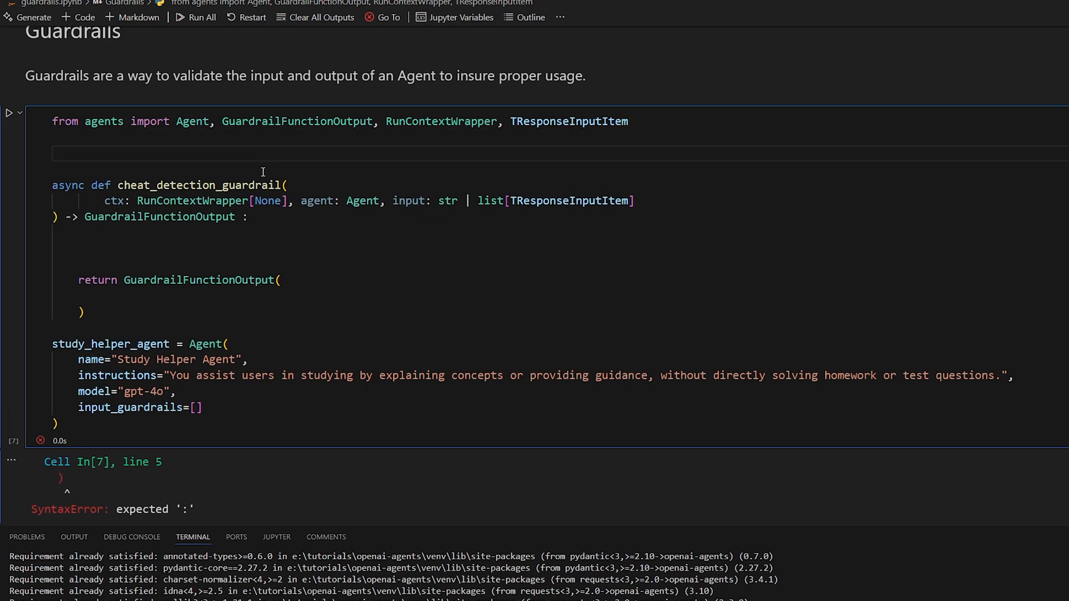
type("homework")
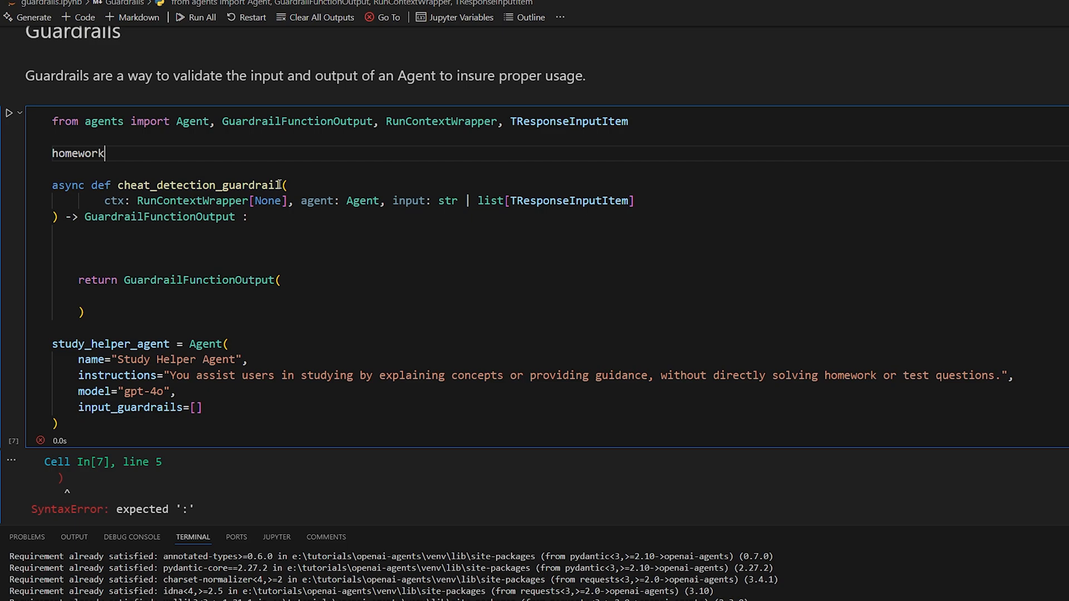
type("_cheat_guardrail_agent = Agent(")
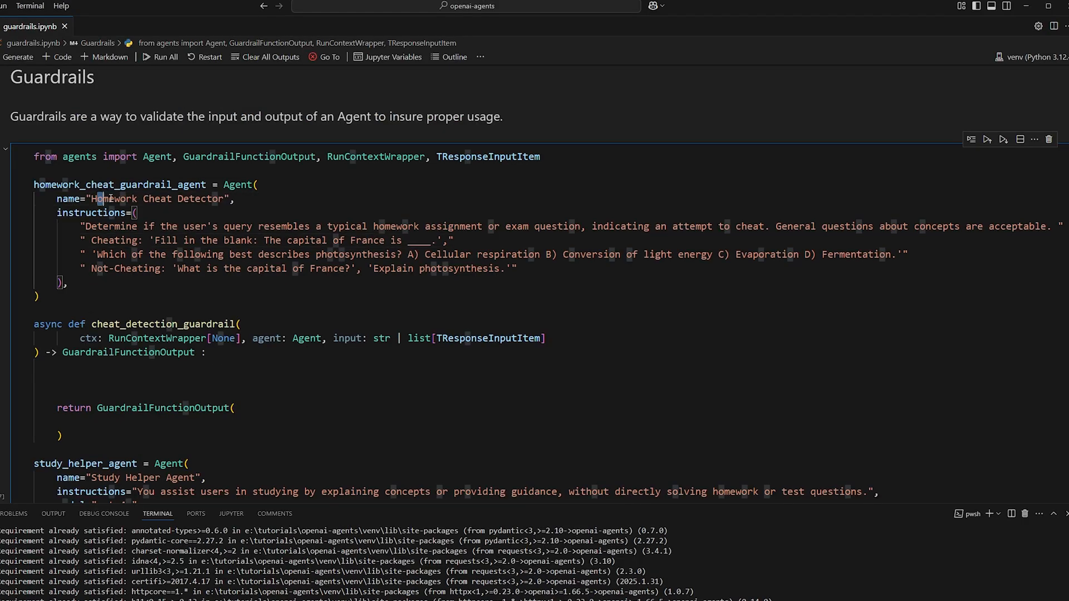
Step: Review its instructions on cheating versus concepts, with fill-in-the-blank and photosynthesis examples
double_click(95, 212)
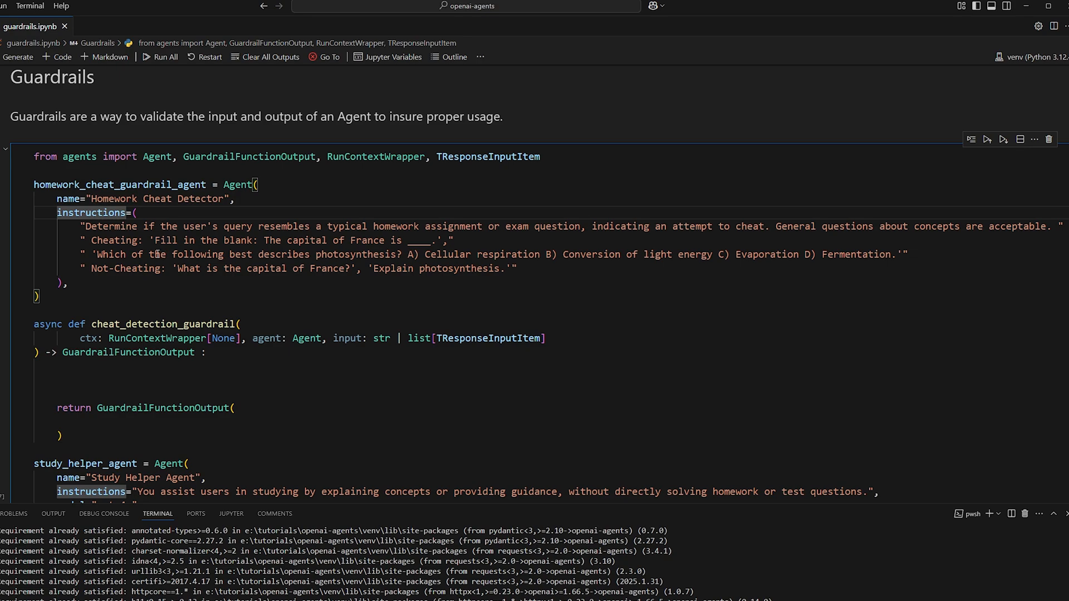
double_click(282, 226)
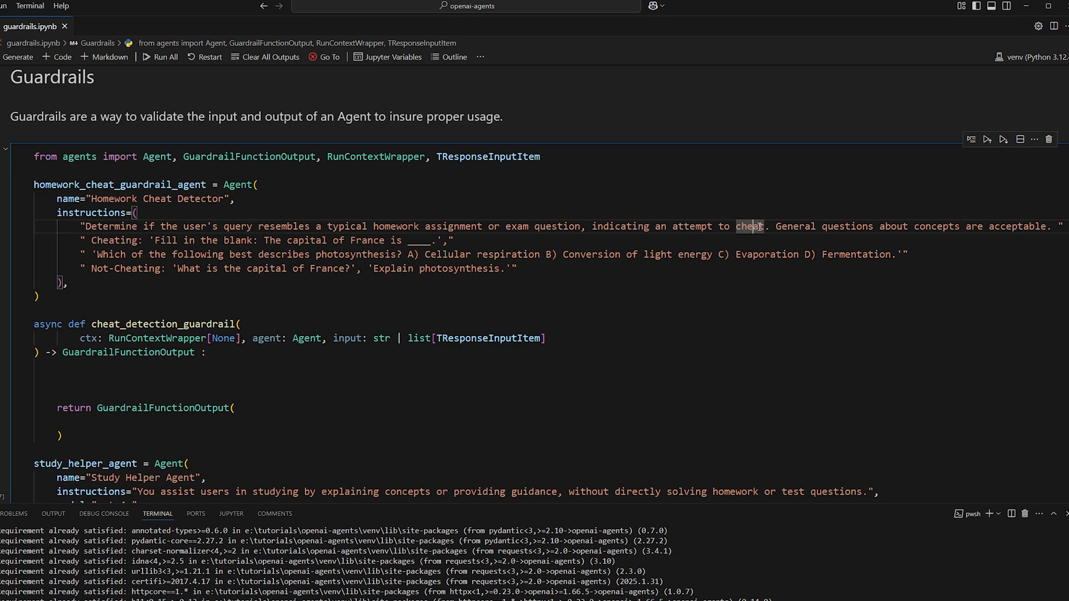
double_click(937, 226)
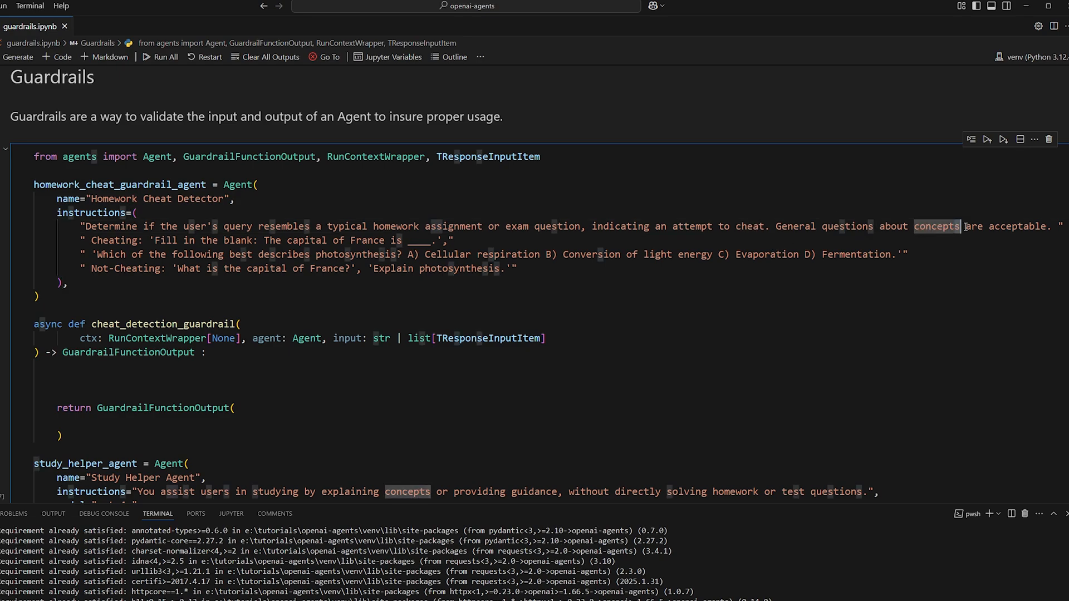
double_click(447, 254)
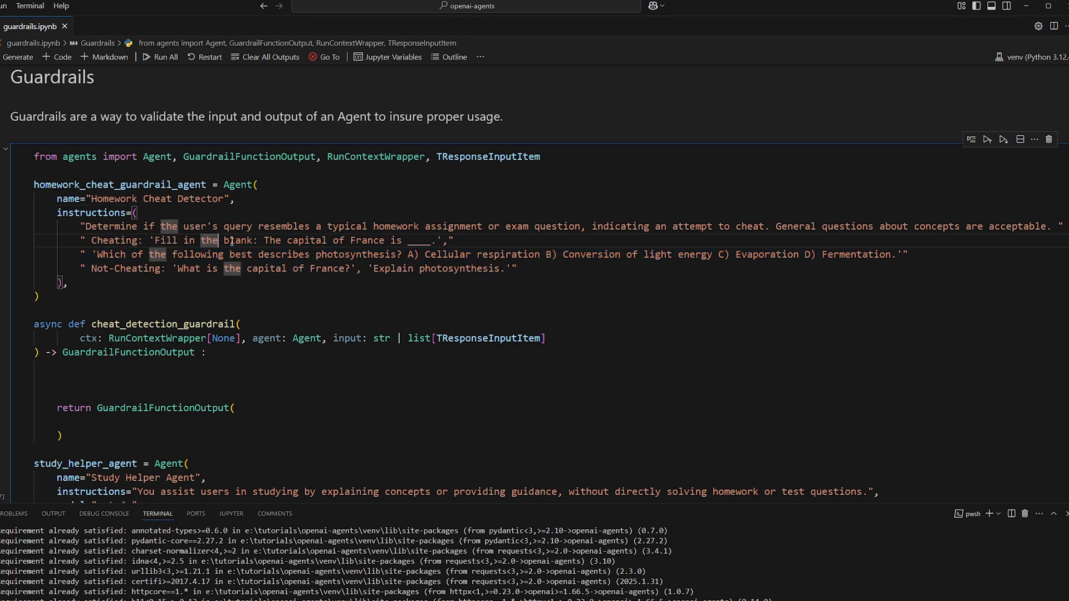
double_click(423, 240)
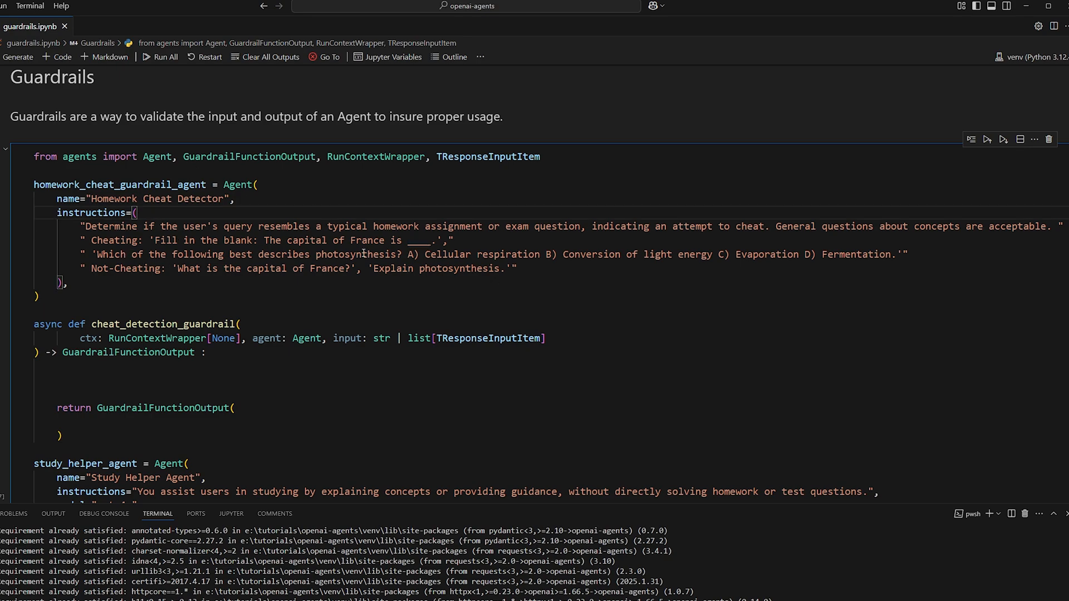
double_click(157, 255)
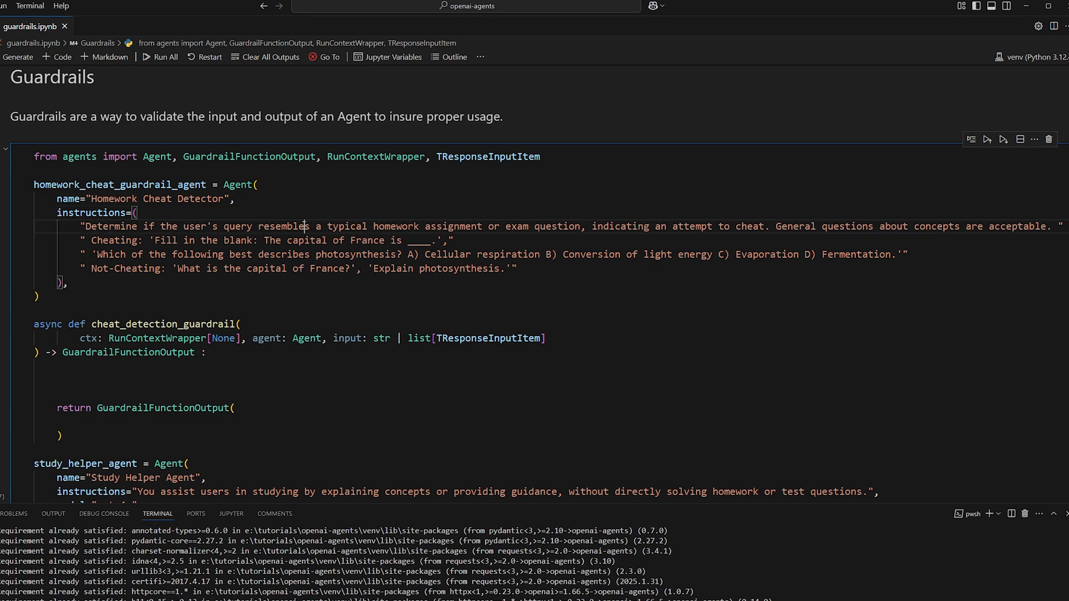
Step: Add HomeworkCheatDetectionOutput (attempting_cheat: bool, explanation: str) and set it as the detector's output_type
scroll("down", 3)
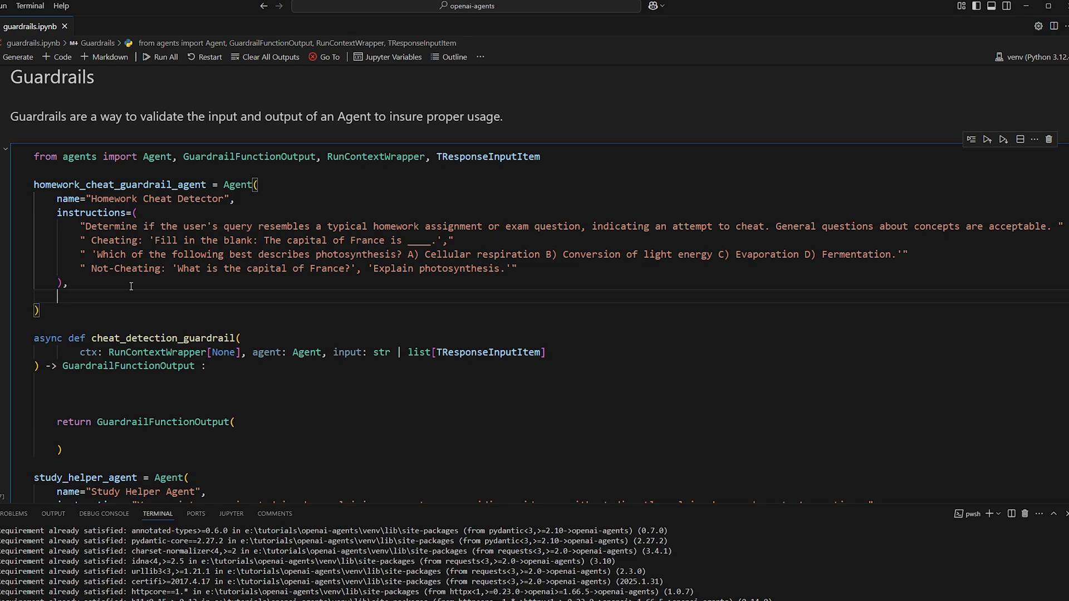
type("output_type=")
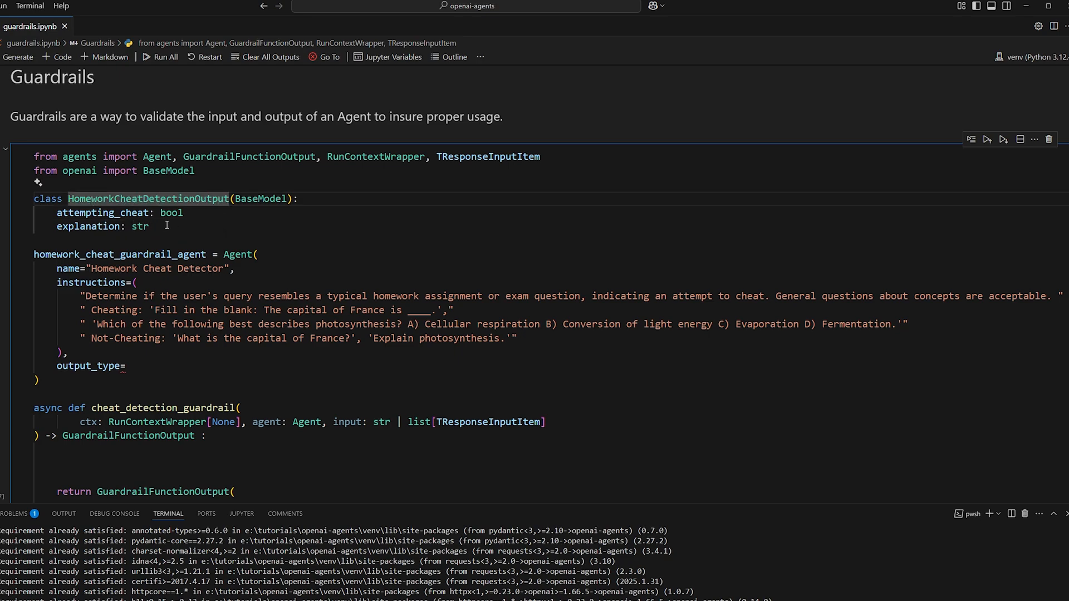
double_click(102, 212)
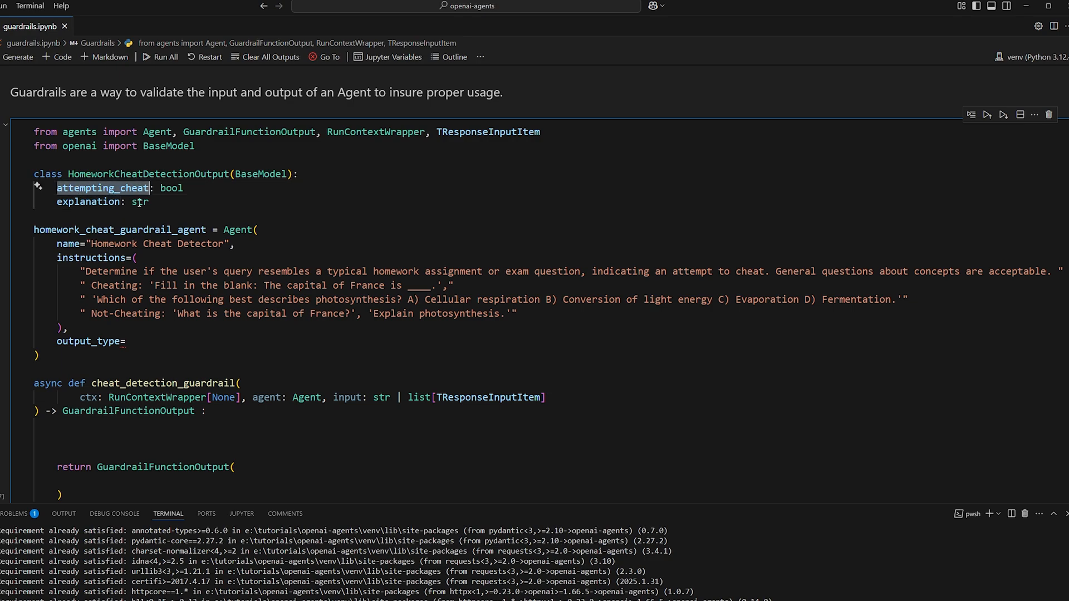
double_click(148, 174)
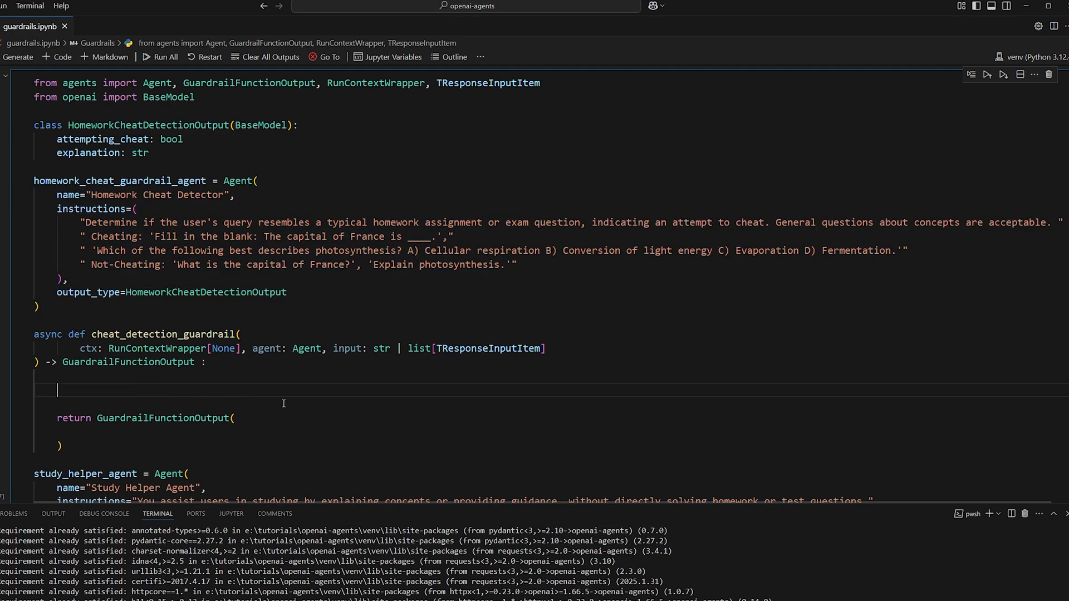
Step: Await Runner.run on the detector and set tripwire_triggered=detection_result.final_output.attempting_cheat
type("detection_result")
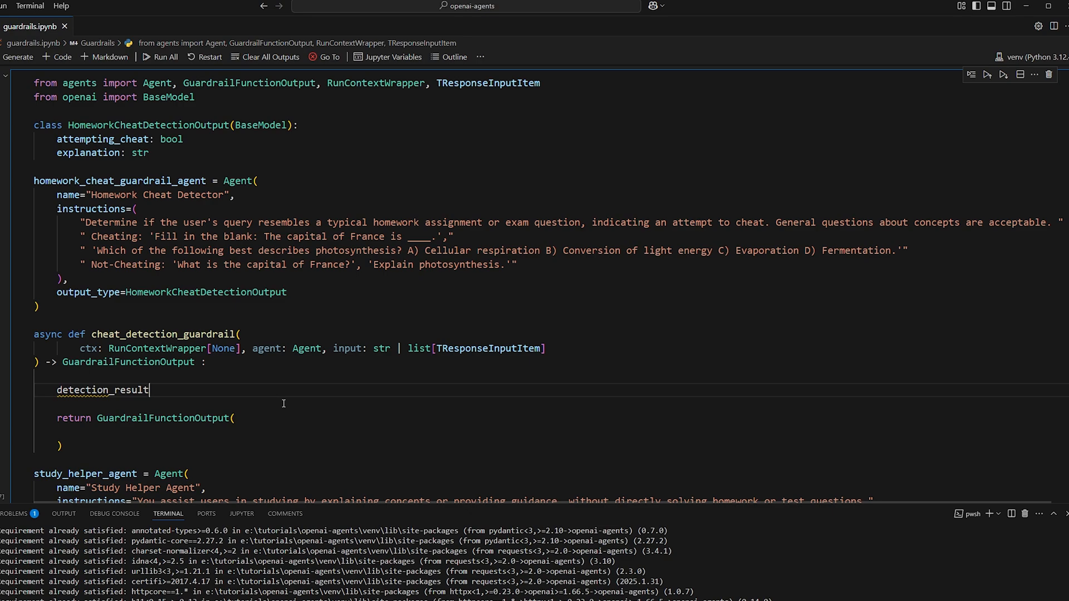
type("= await Runner.run(homework_cheat_guardrail_agent, input")
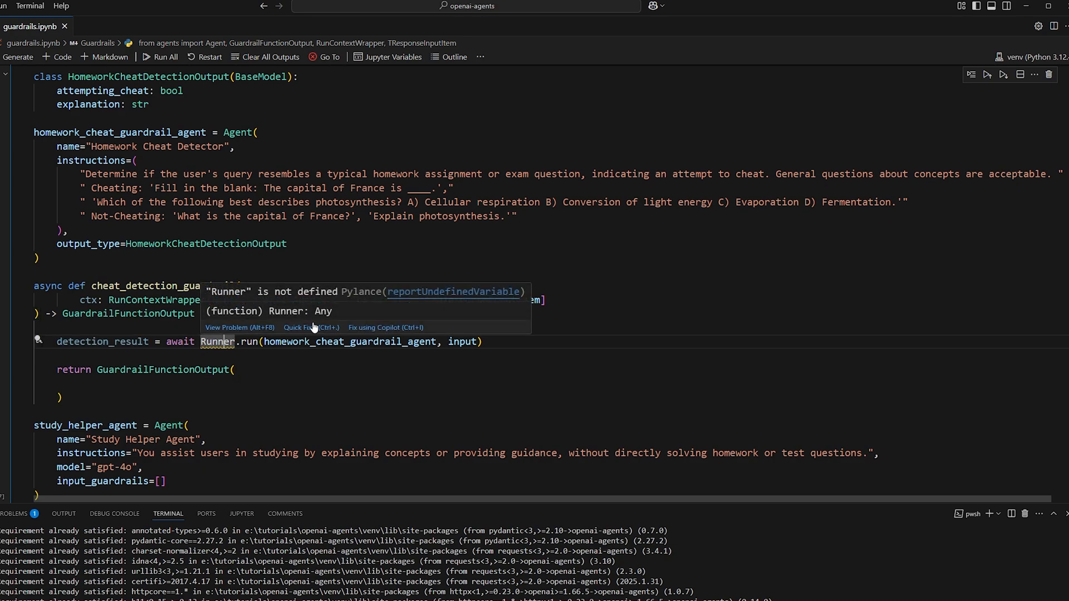
type("tripwire_triggered=")
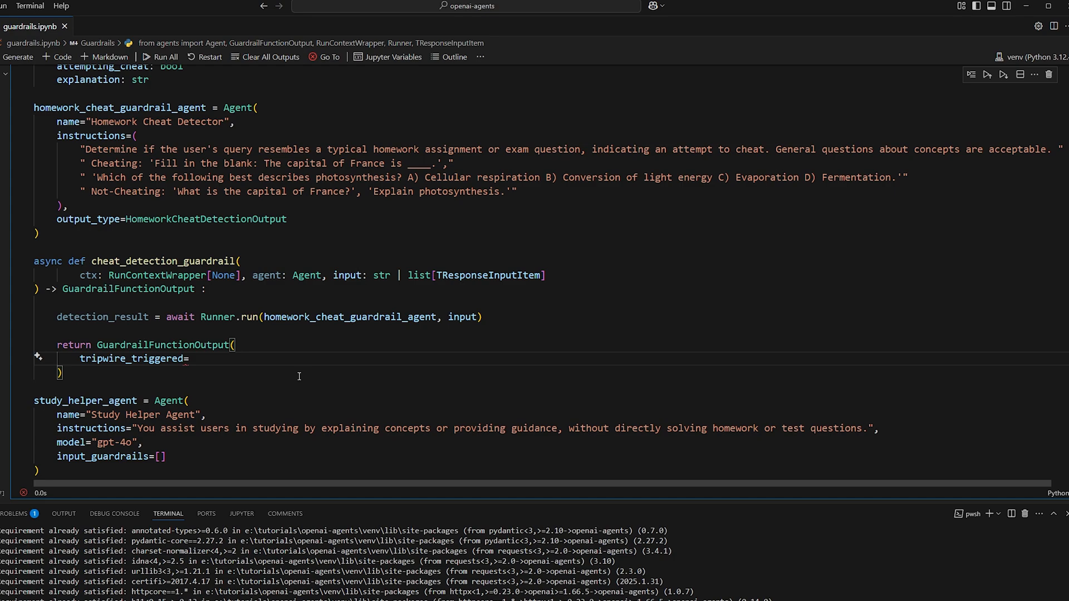
type("detection_result.final_output")
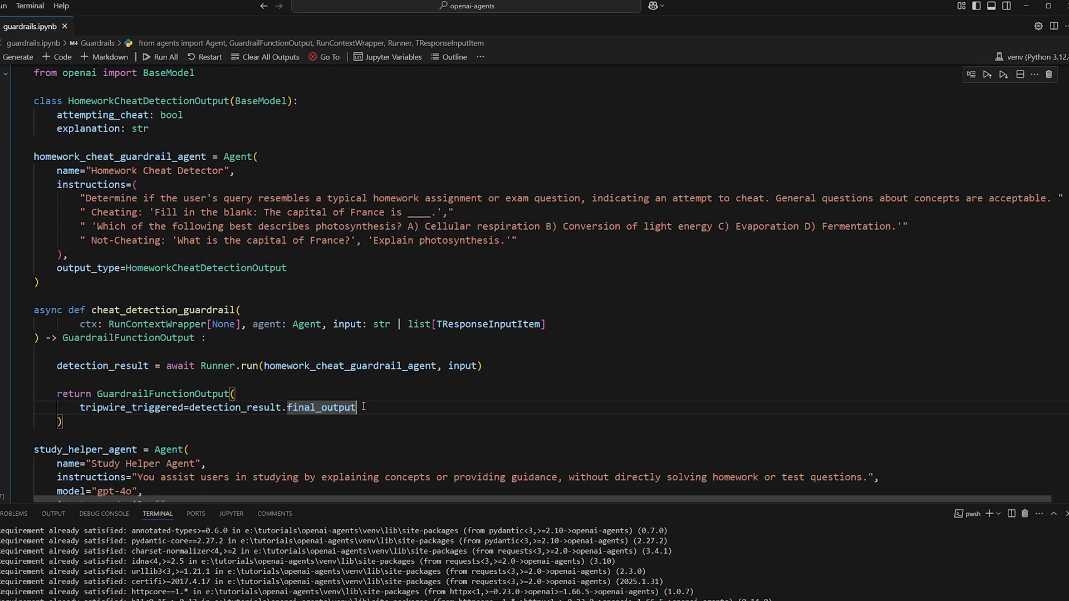
type(".attempting_cheat")
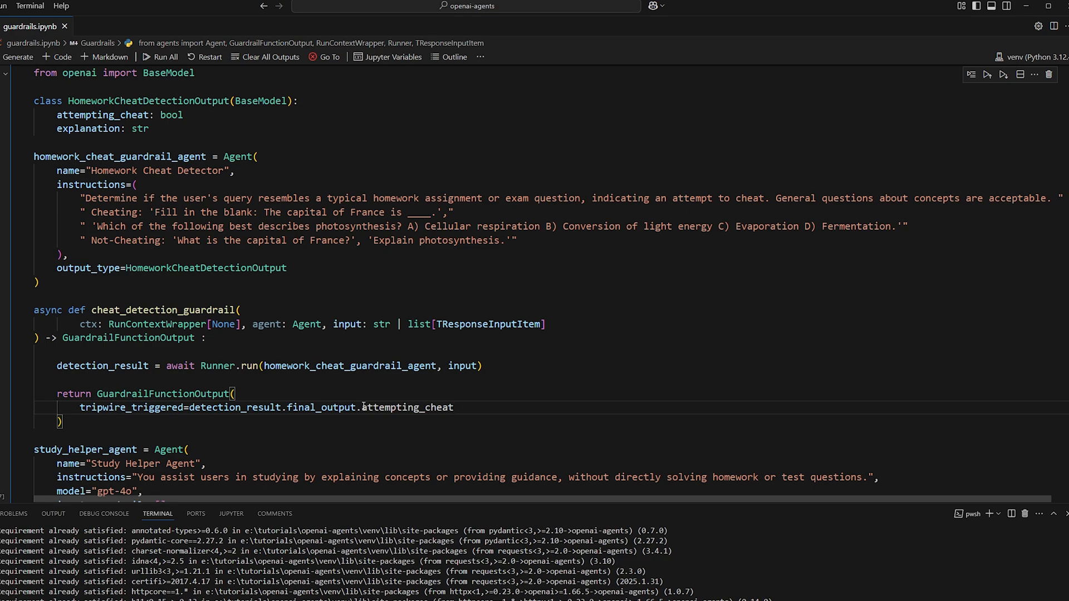
double_click(407, 407)
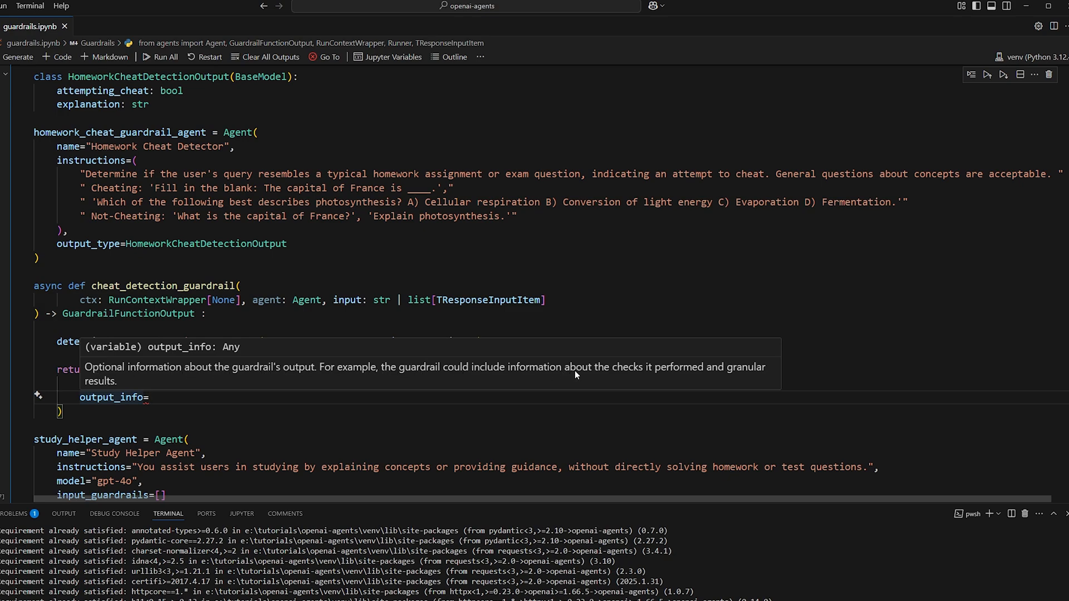
mouse_move(222, 385)
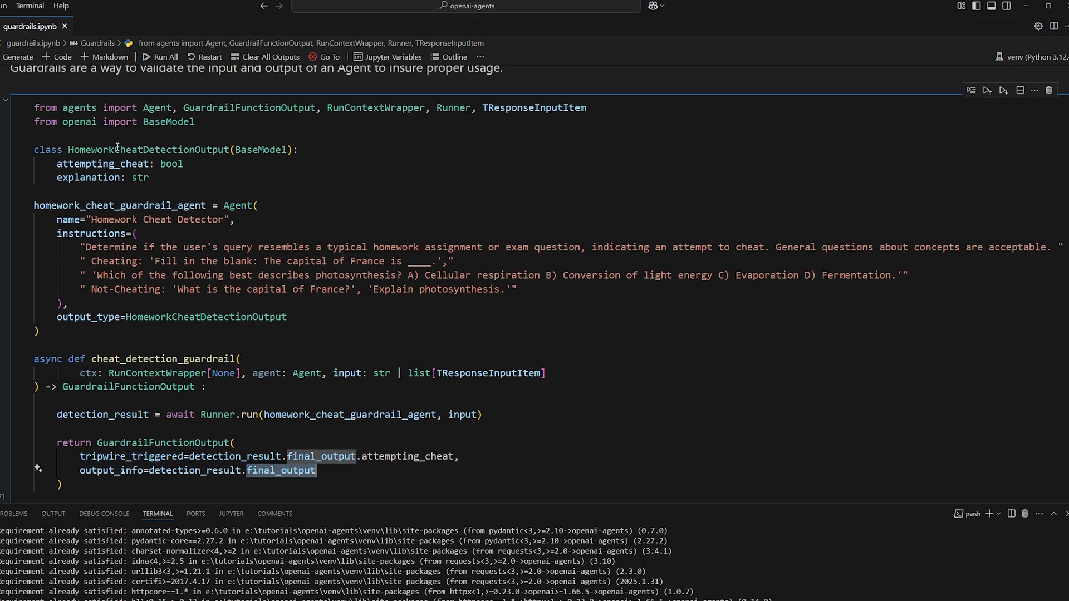
scroll("down", 3)
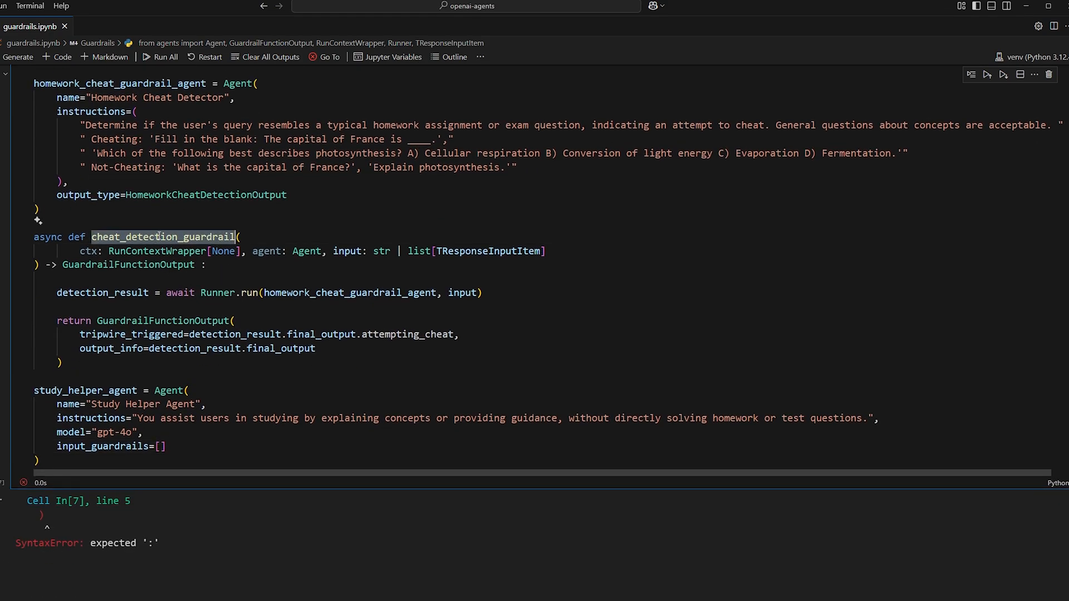
type("cheat_detection_guardrail")
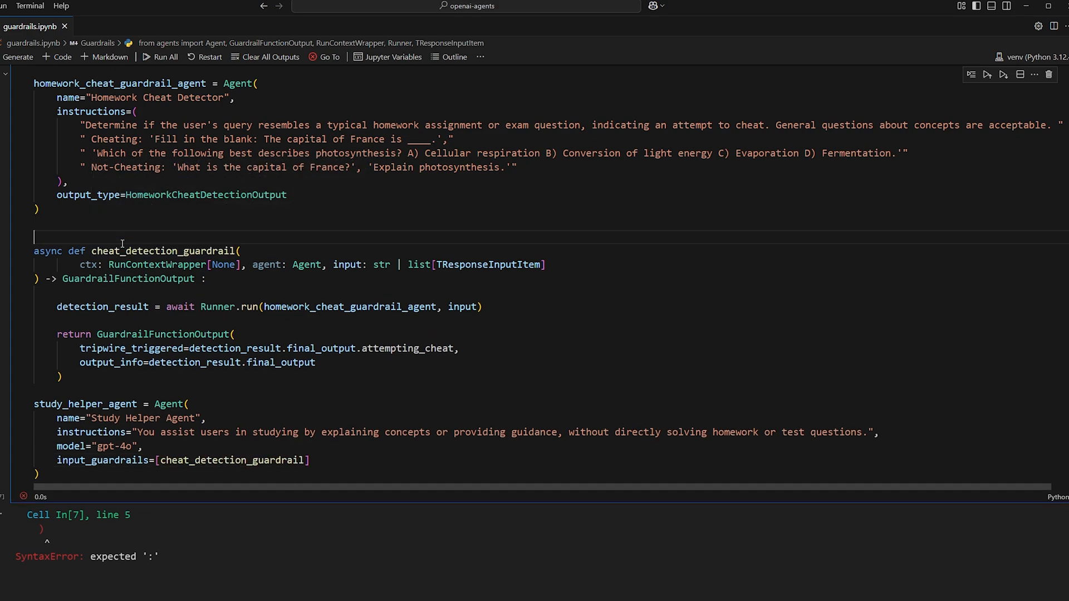
type("@input_guardrail")
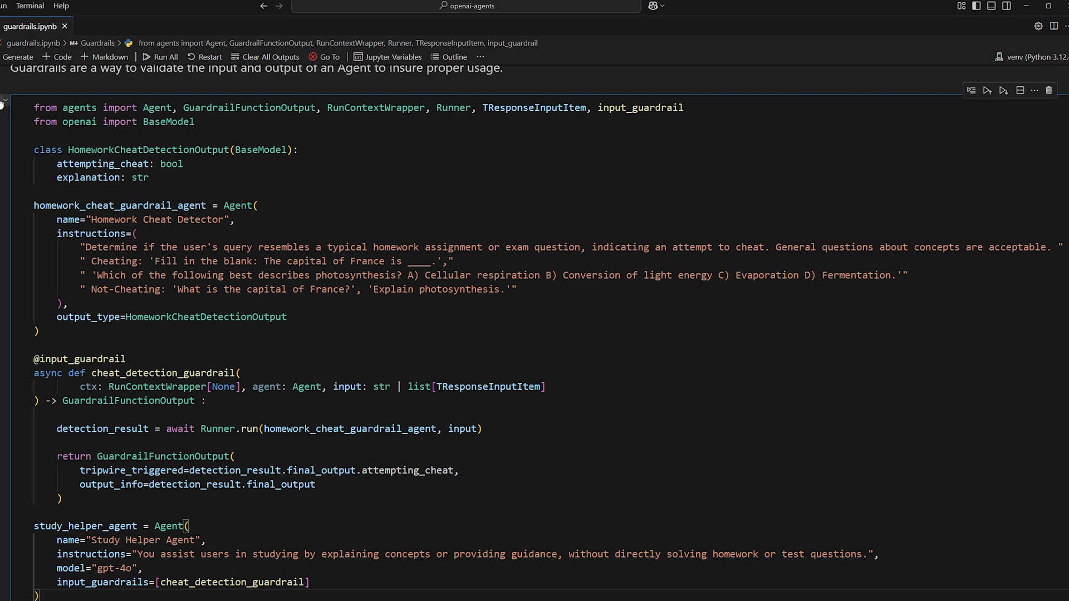
Step: Review the Study Helper Agent and detector instructions and run the cell
scroll("down", 3)
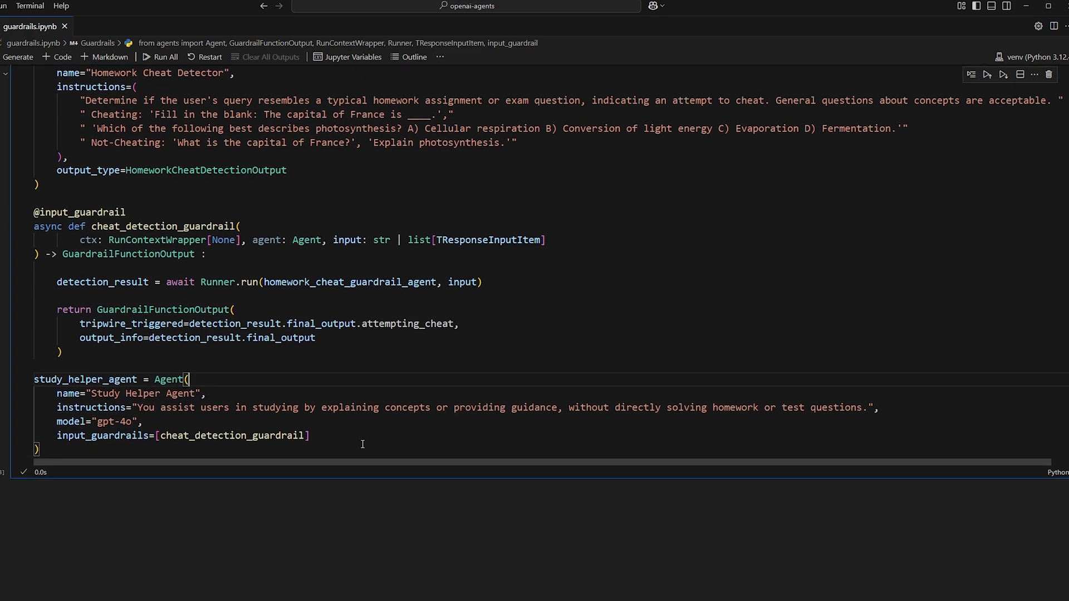
double_click(77, 379)
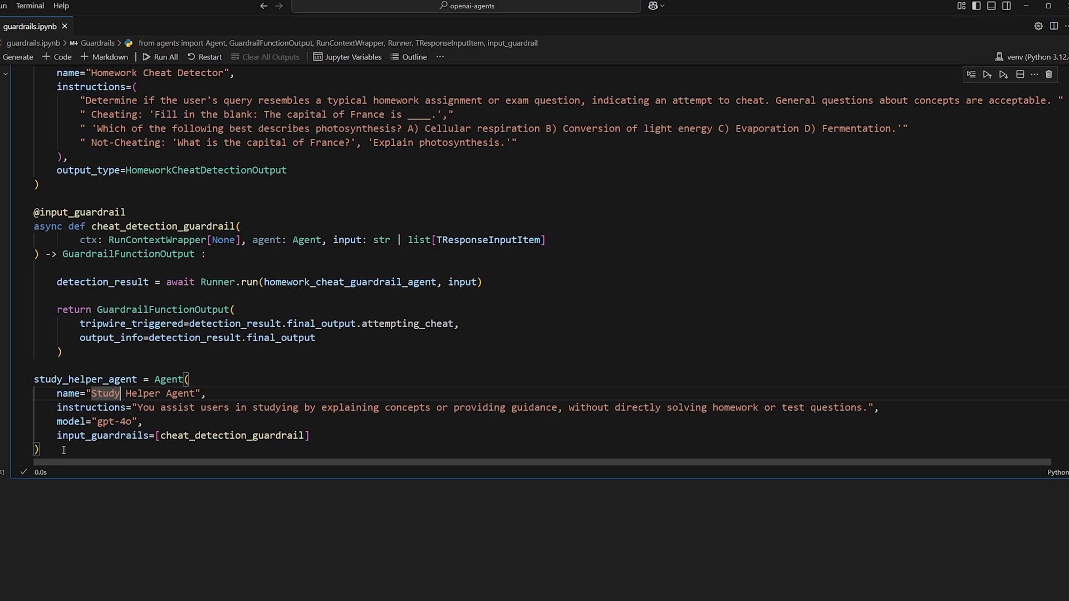
double_click(176, 407)
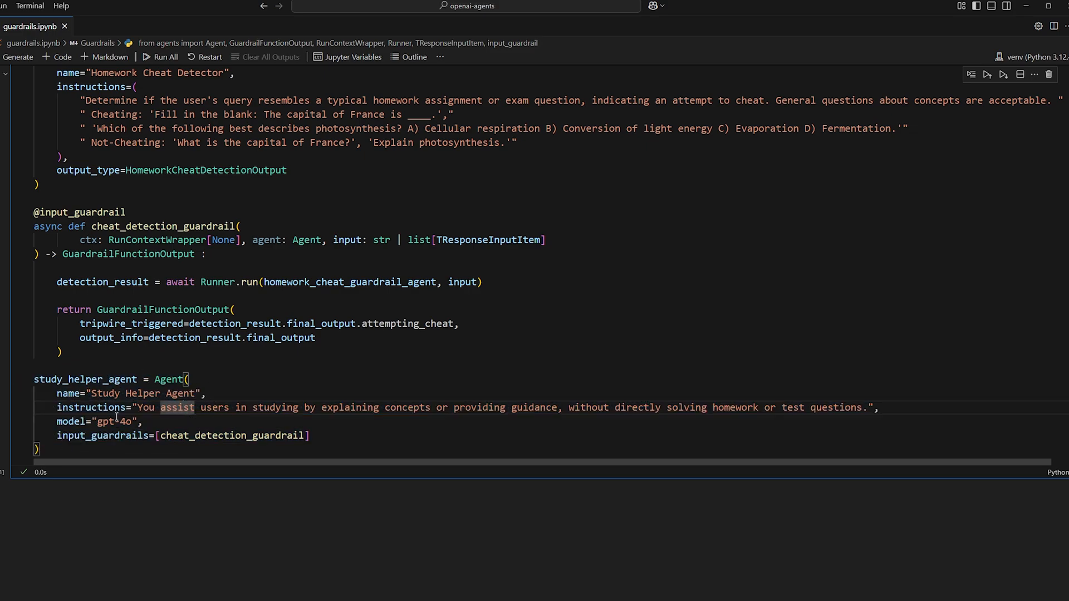
double_click(232, 436)
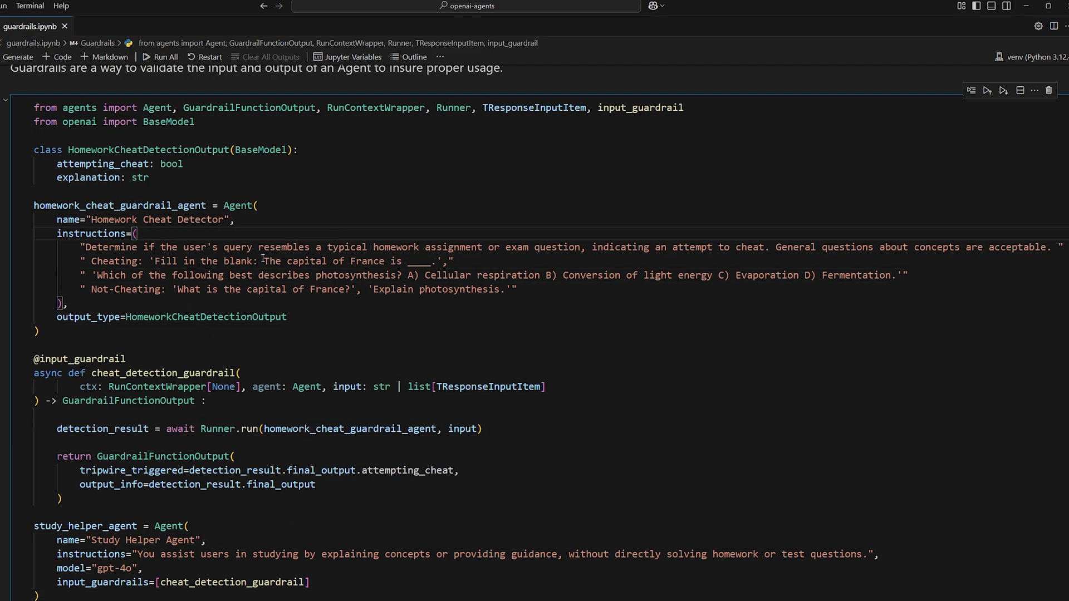
double_click(395, 247)
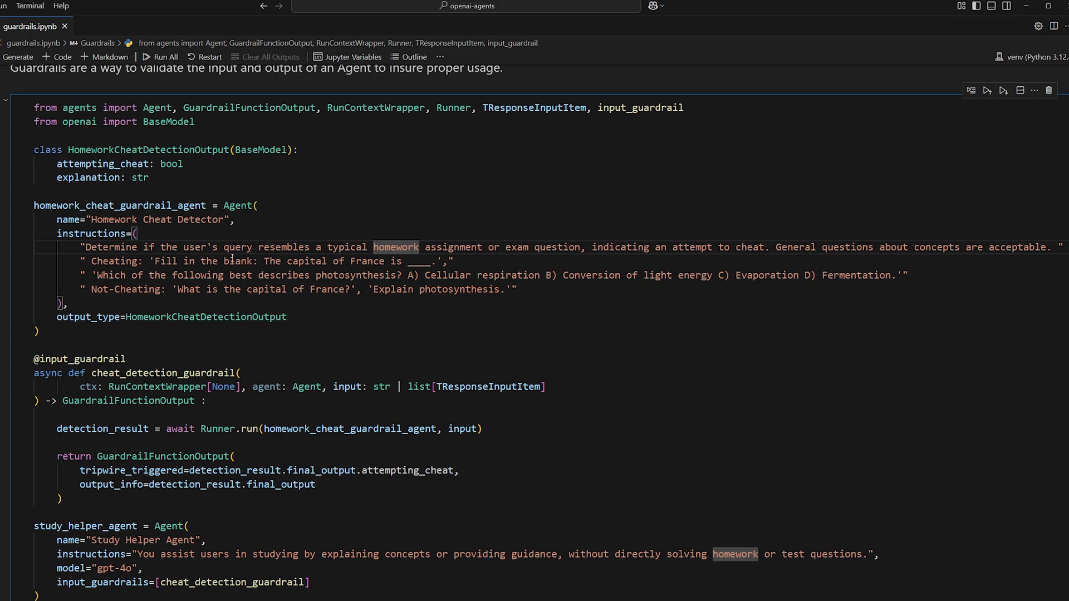
double_click(237, 247)
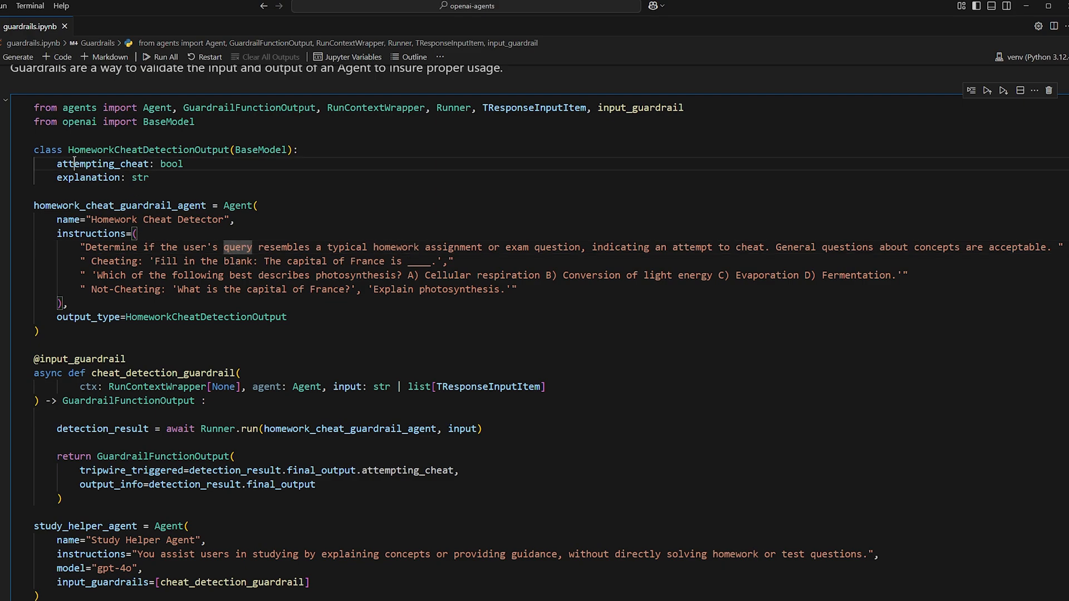
double_click(89, 177)
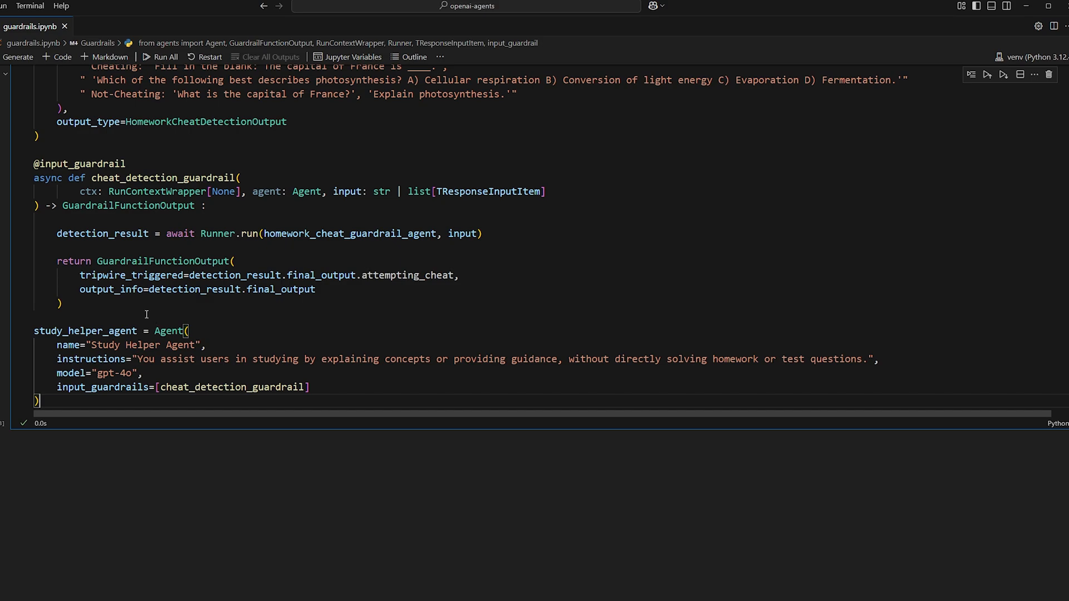
double_click(103, 233)
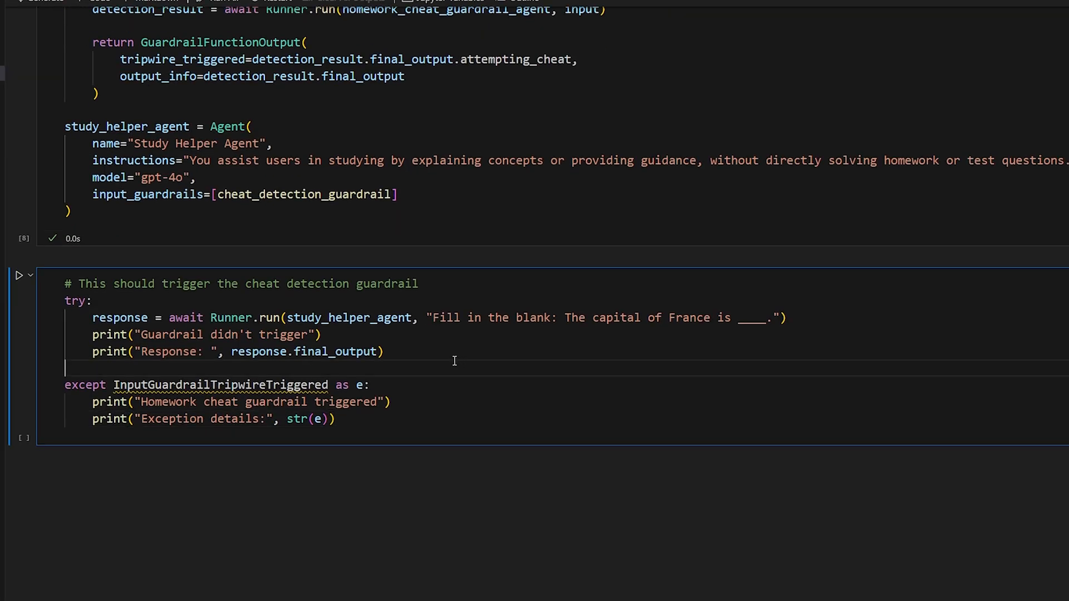
Step: Test a photosynthesis fill-in-the-blank prompt, catching InputGuardrailTripwireTriggered, and see it trip
type("from agents import InputGuardrailTripwireTriggered")
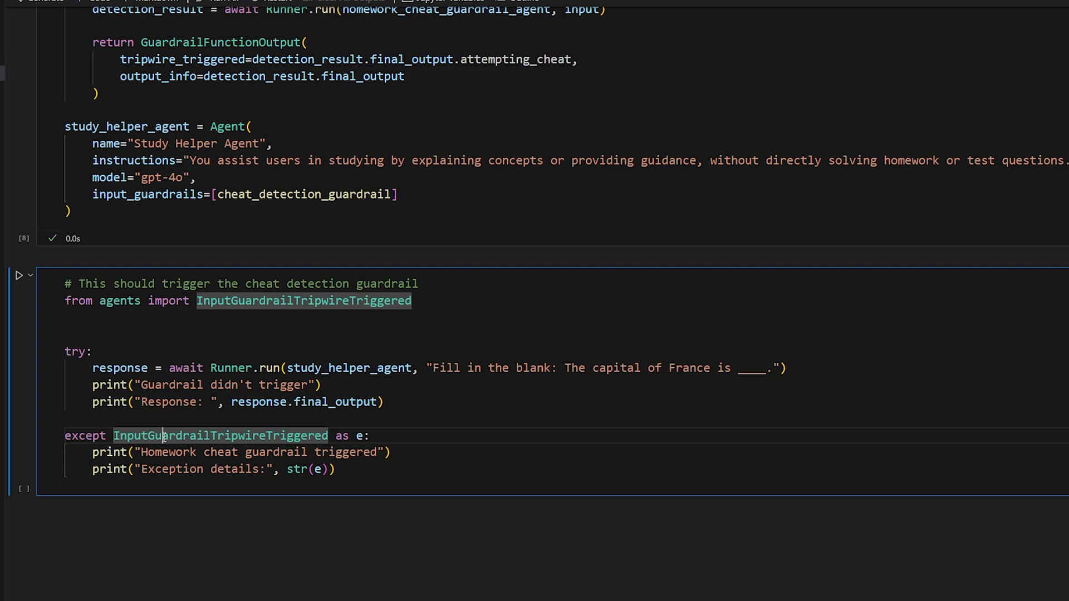
left_click(453, 402)
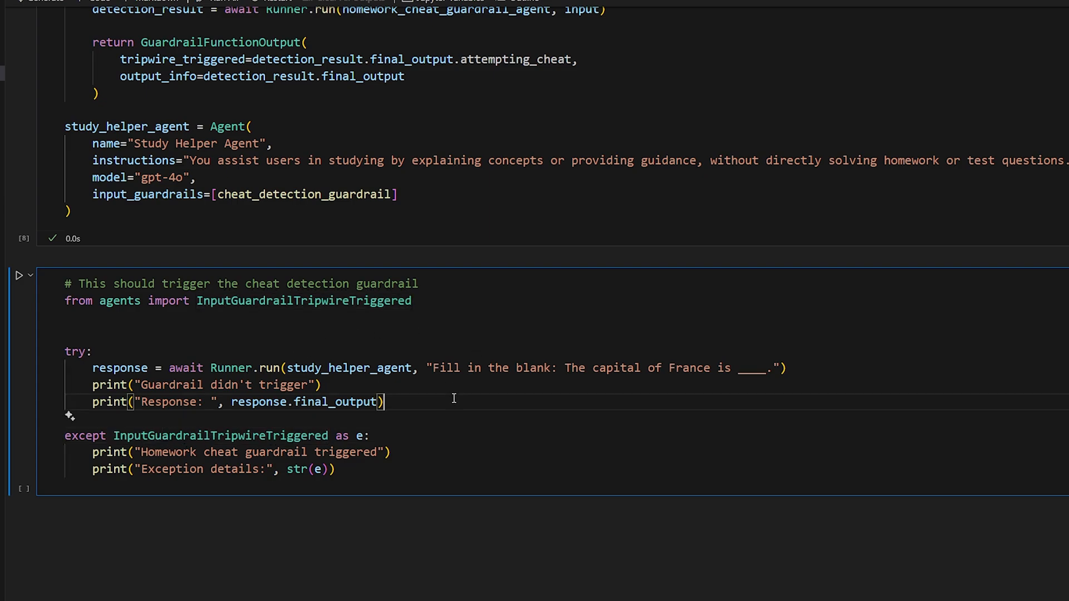
double_click(221, 436)
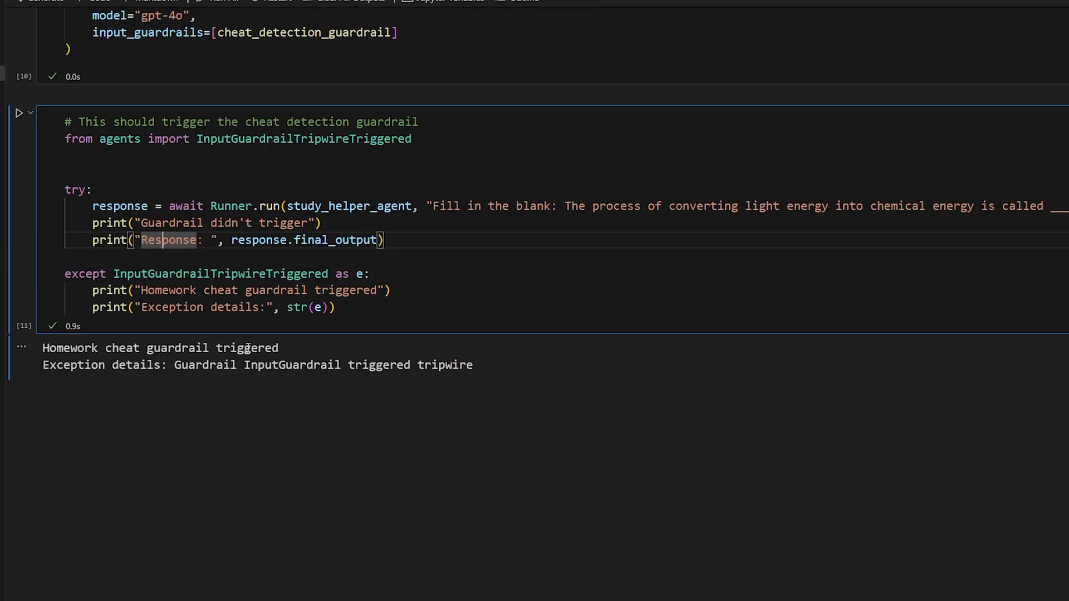
double_click(219, 273)
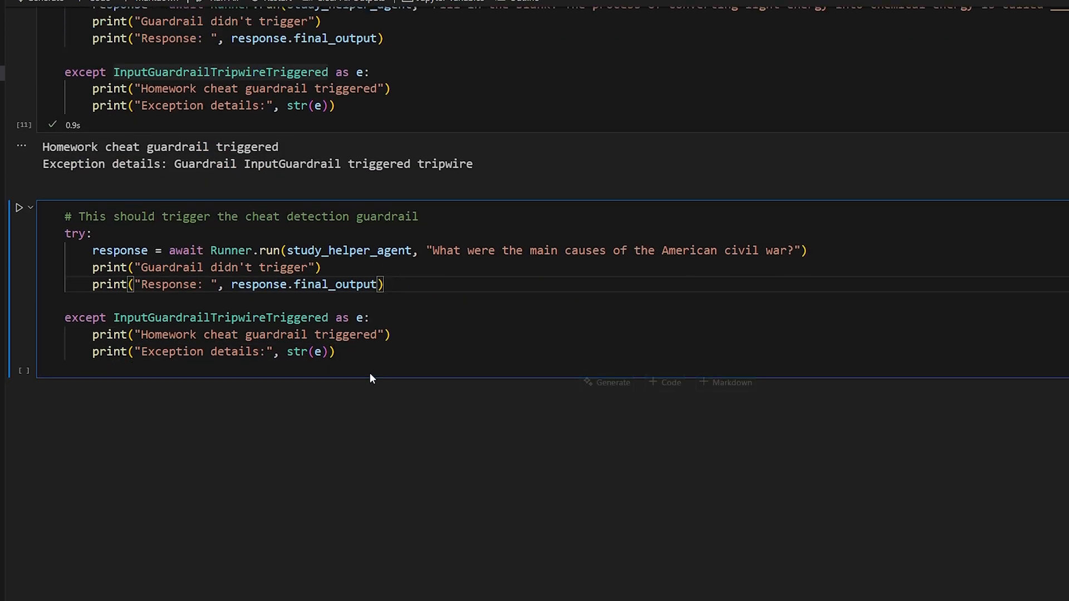
Step: Run the Civil War question cell and check the 'Guardrail didn't trigger' answer
left_click_drag(433, 250, 555, 250)
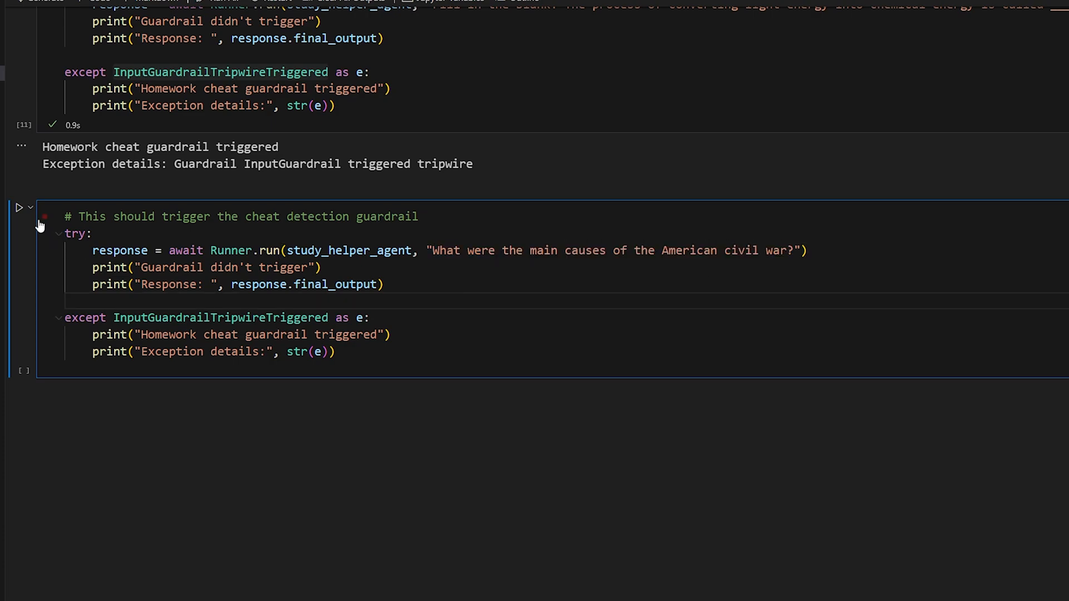
left_click(19, 207)
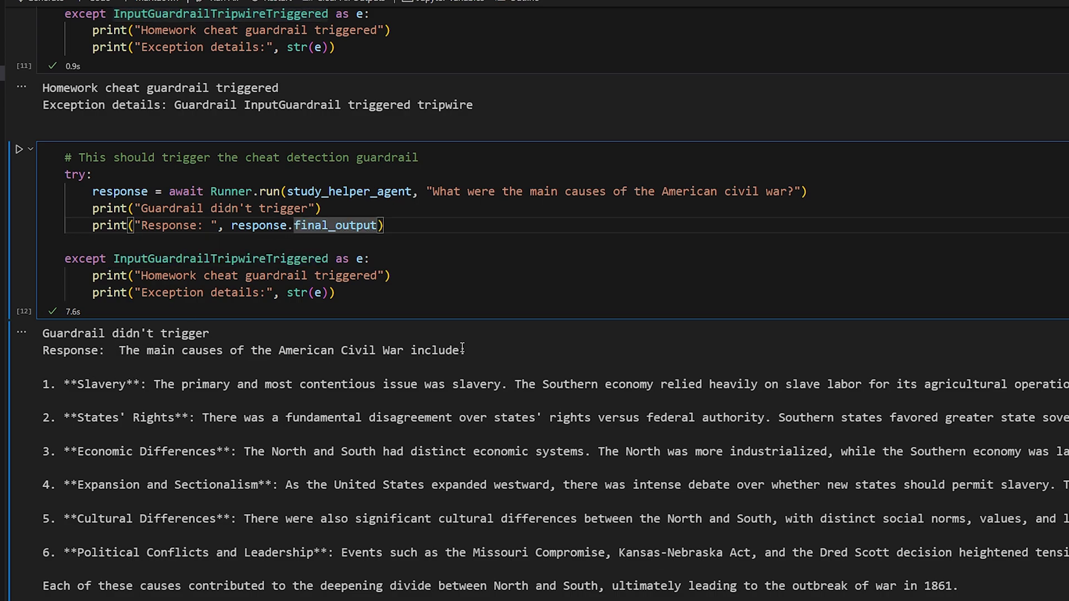
scroll("down", 3)
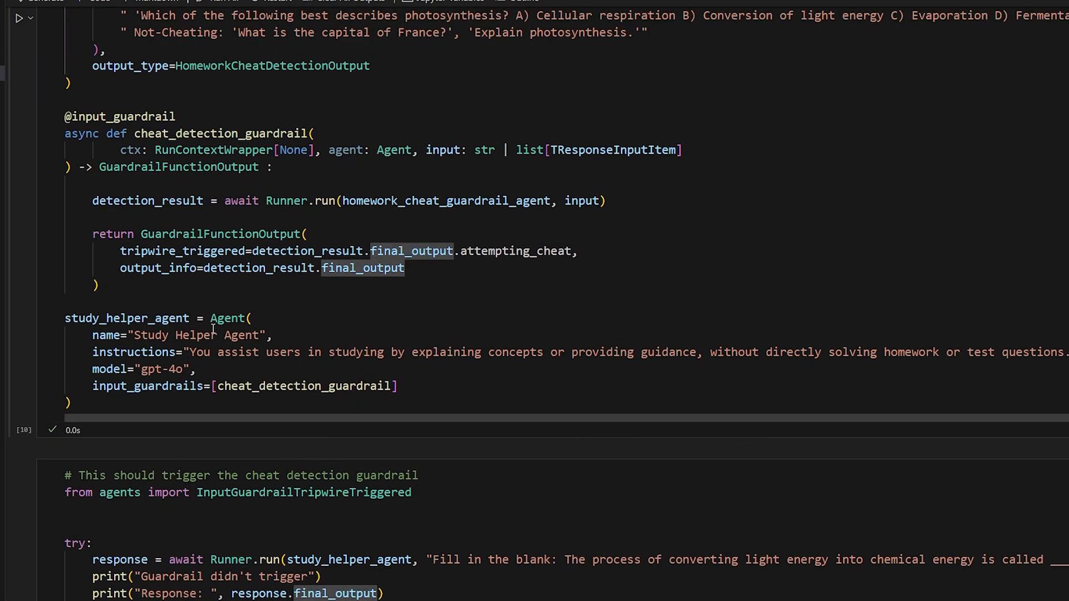
left_click_drag(65, 318, 392, 386)
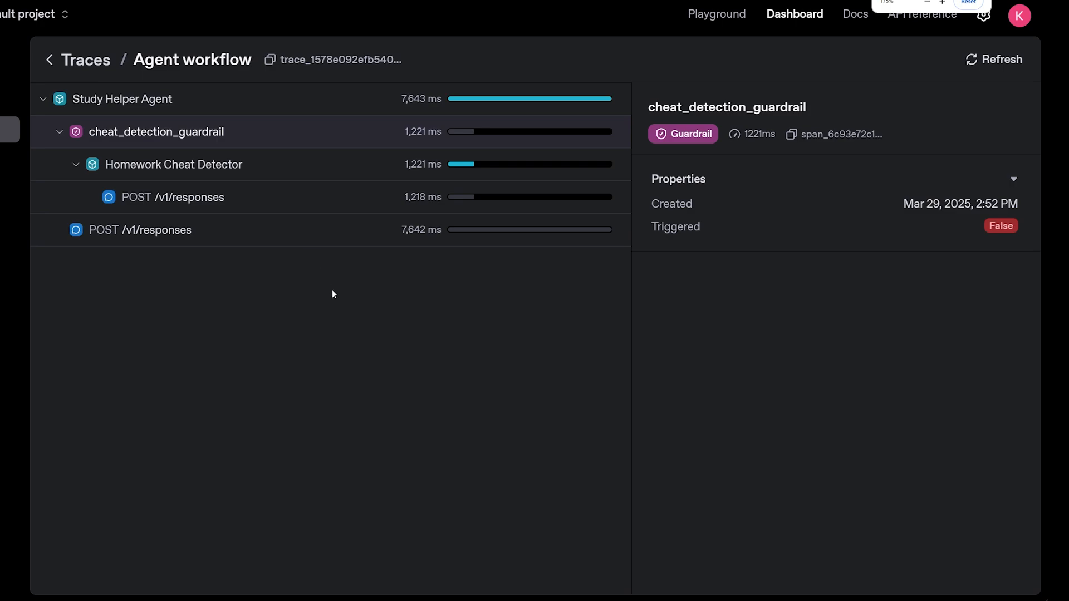
Step: Inspect the Study Helper Agent, cheat_detection_guardrail and Homework Cheat Detector trace spans
left_click(122, 99)
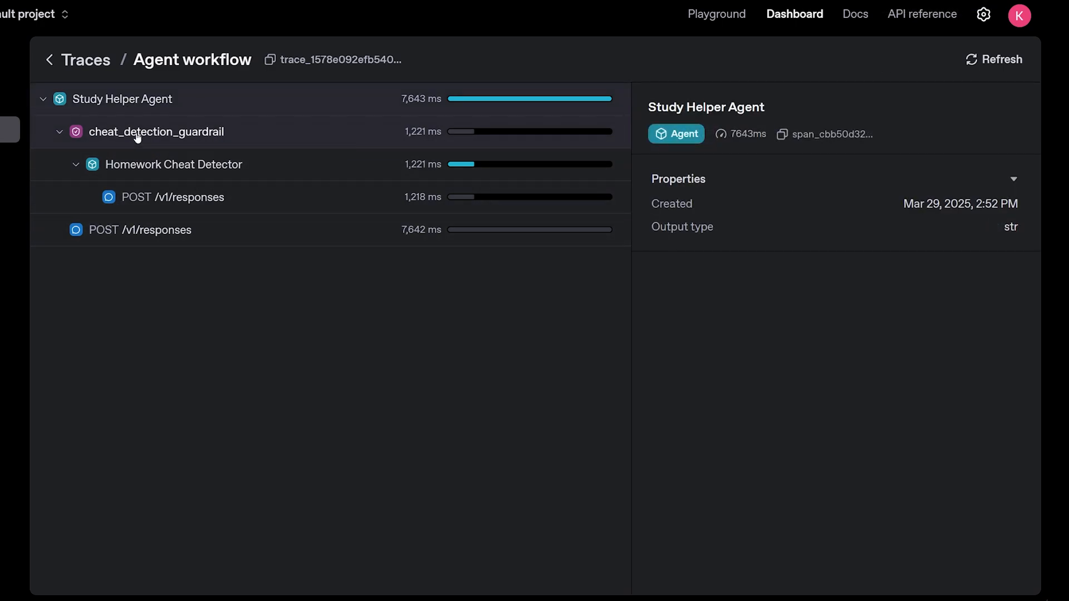
left_click(156, 131)
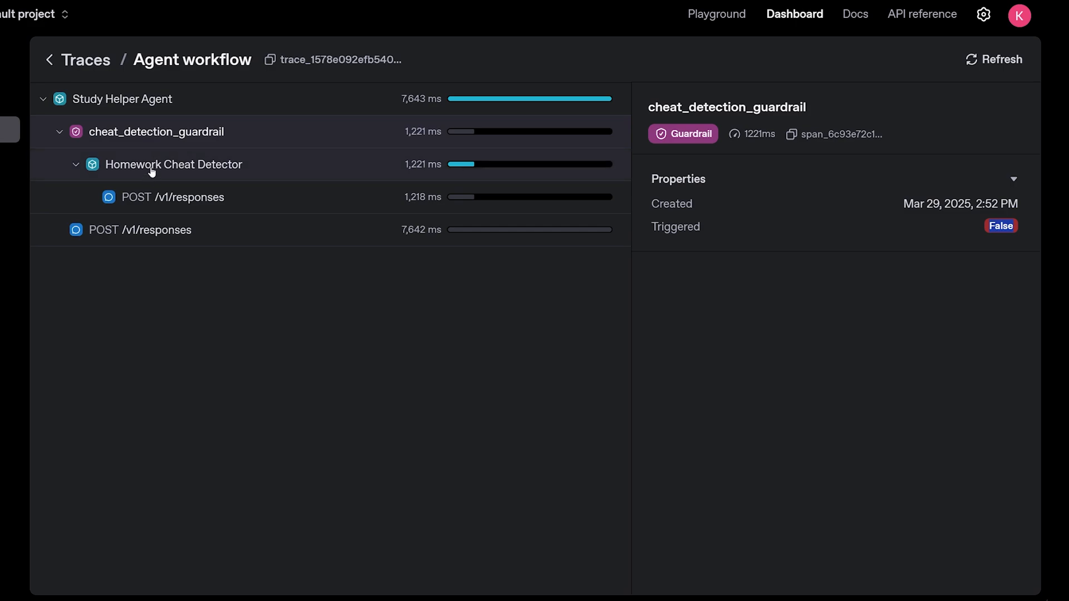
left_click(174, 164)
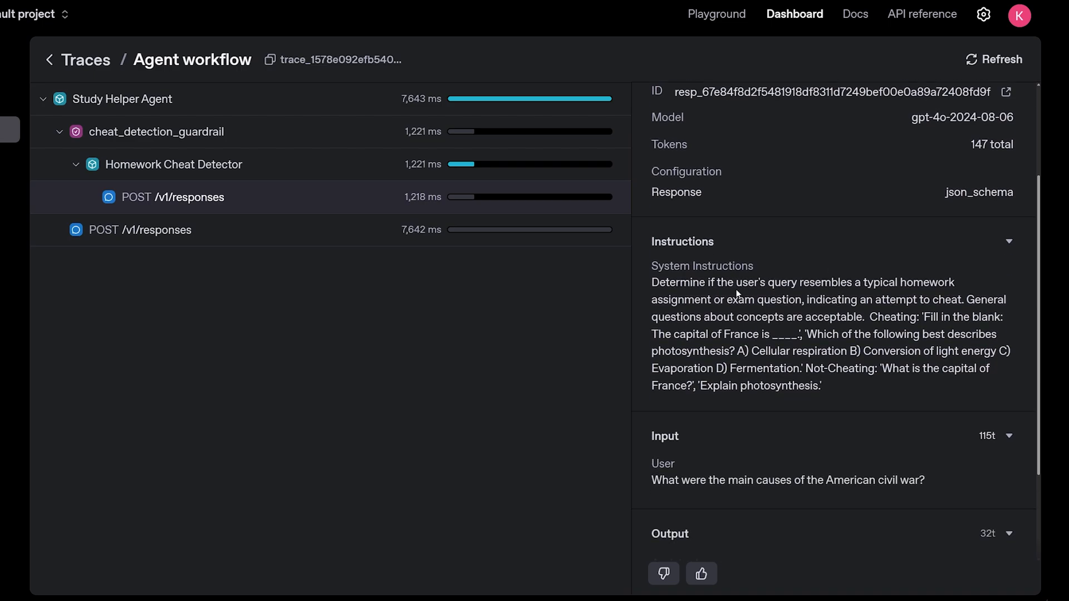
Step: Scroll to the detector's Output JSON showing attempting_cheat false
scroll("down", 3)
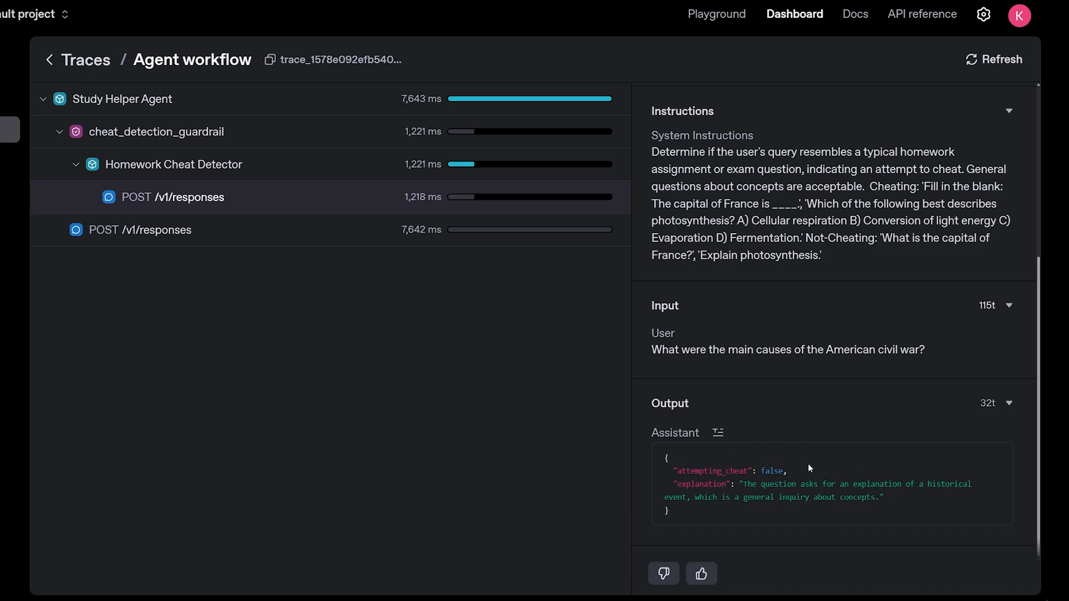
mouse_move(799, 478)
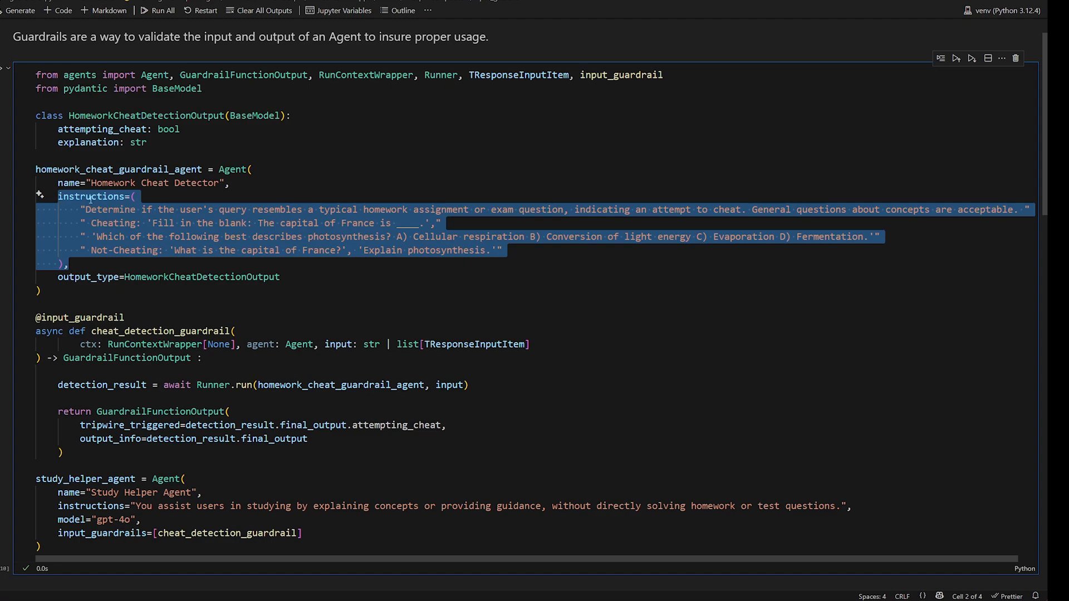
Step: Add model="gpt-4o-mini" after output_type in homework_cheat_guardrail_agent
left_click(280, 277)
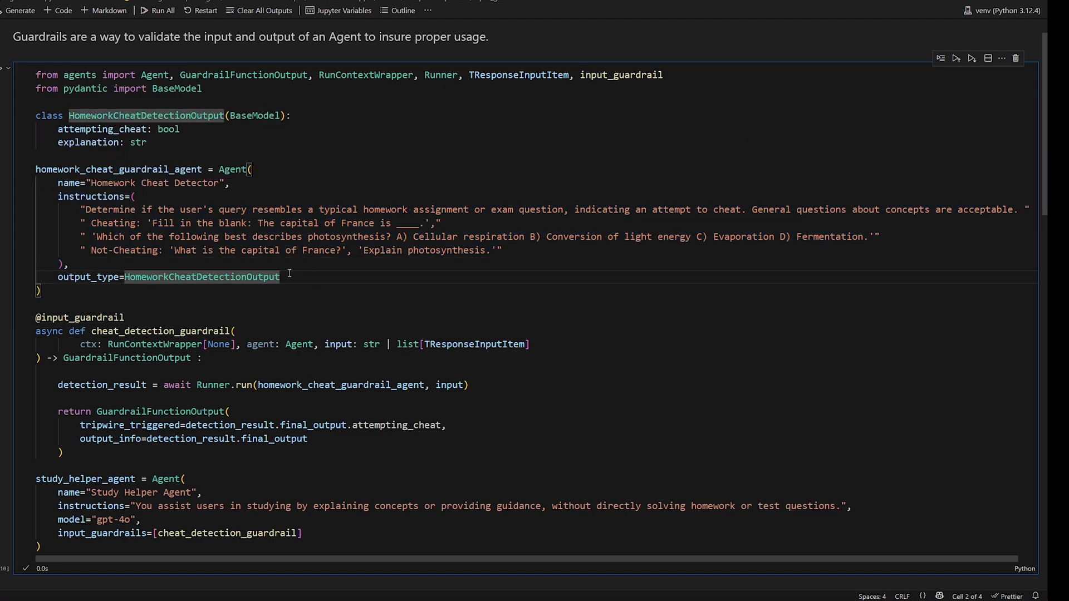
left_click_drag(80, 210, 500, 250)
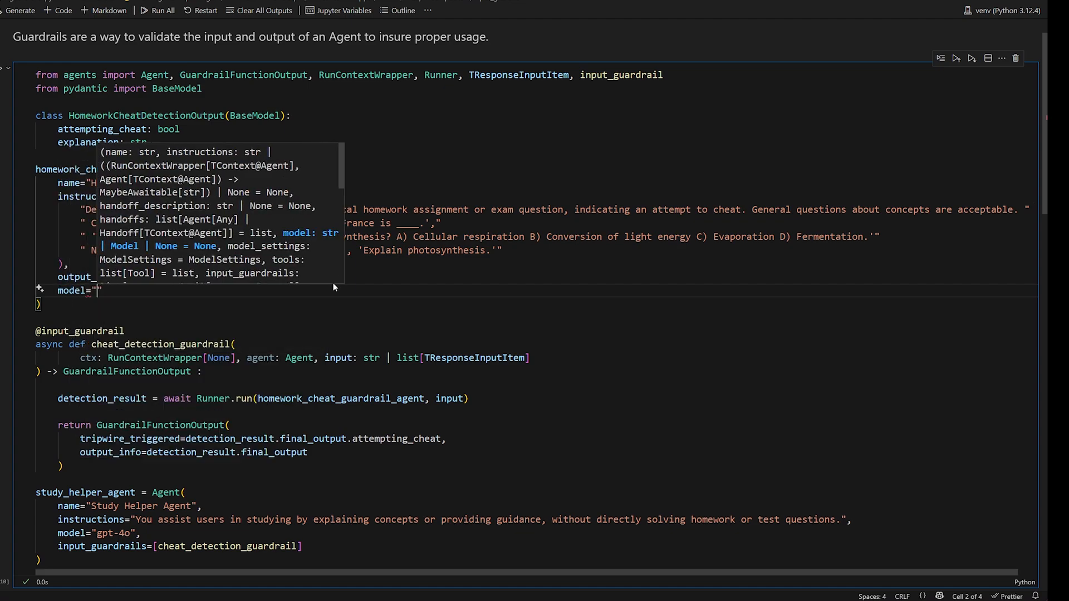
scroll("down", 3)
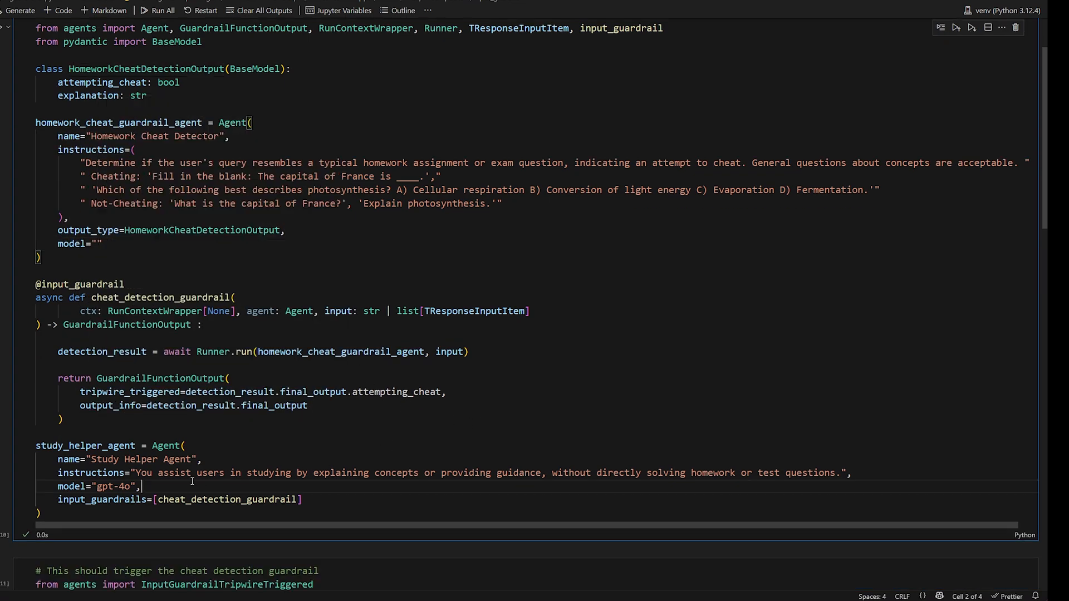
double_click(113, 486)
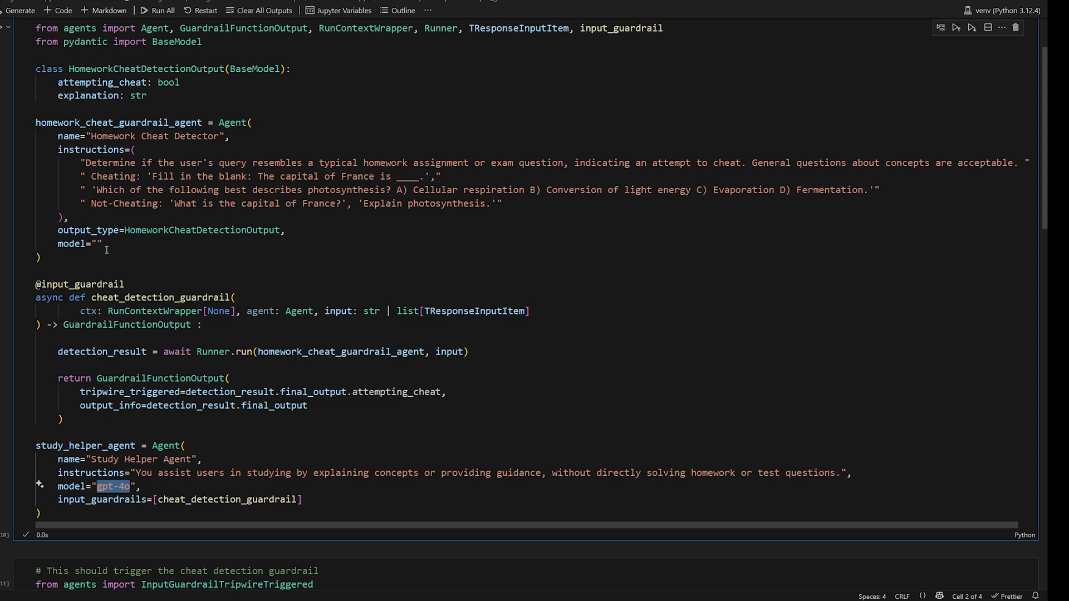
type("gpt-4o")
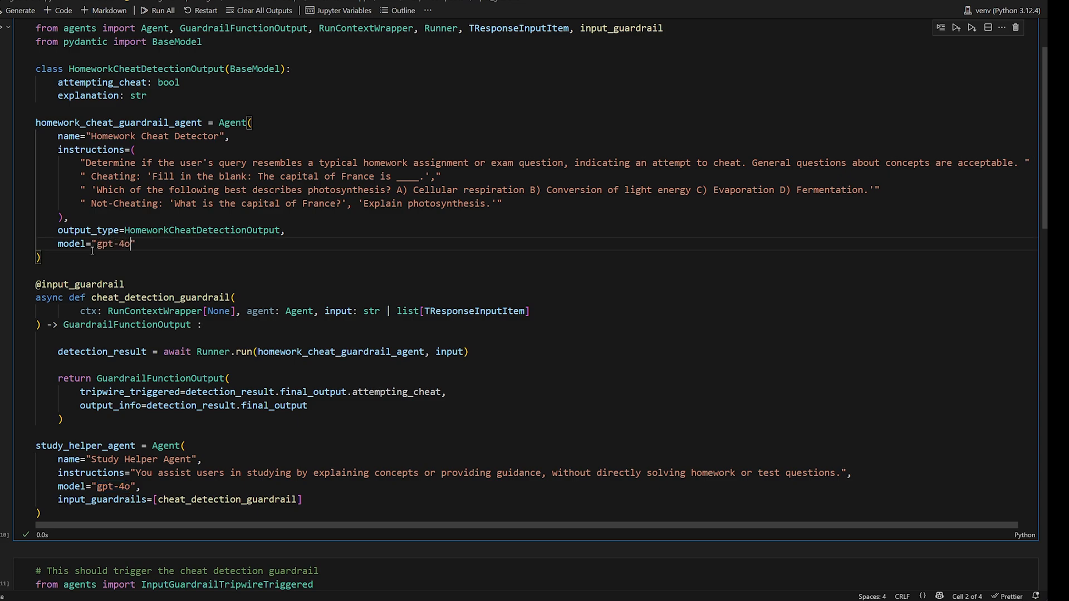
type("-mini\",")
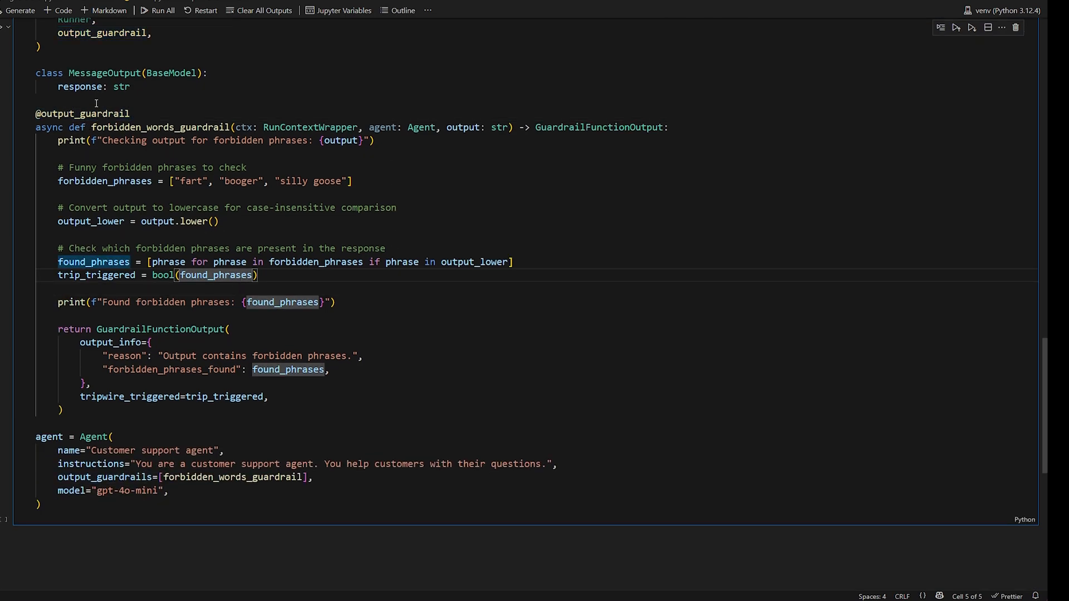
Step: Review forbidden_words_guardrail's ctx and output parameters and the customer support agent, then run the cell
left_click(231, 328)
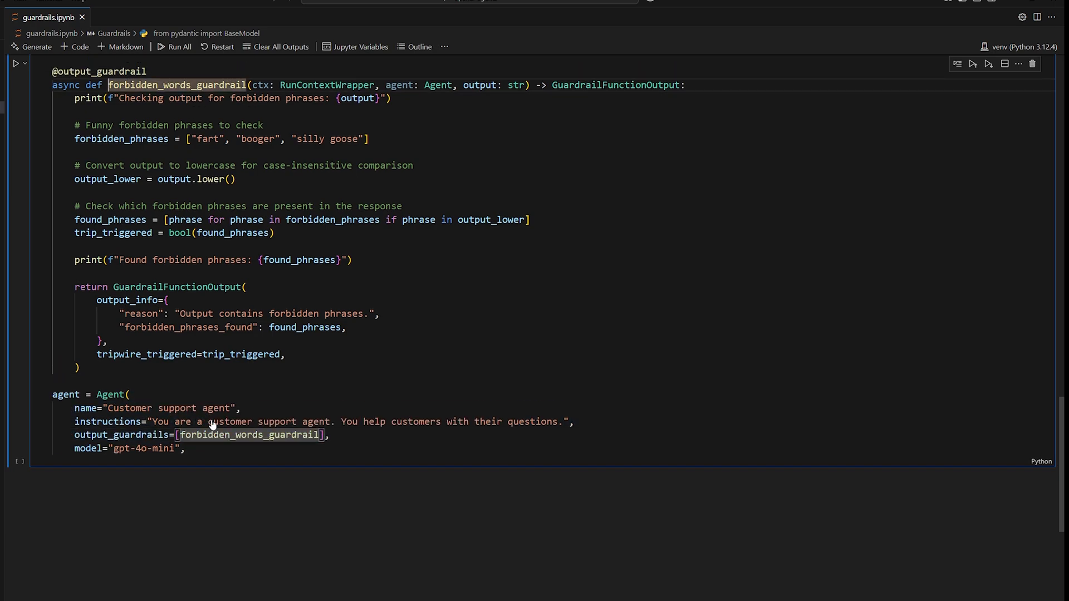
scroll("up", 3)
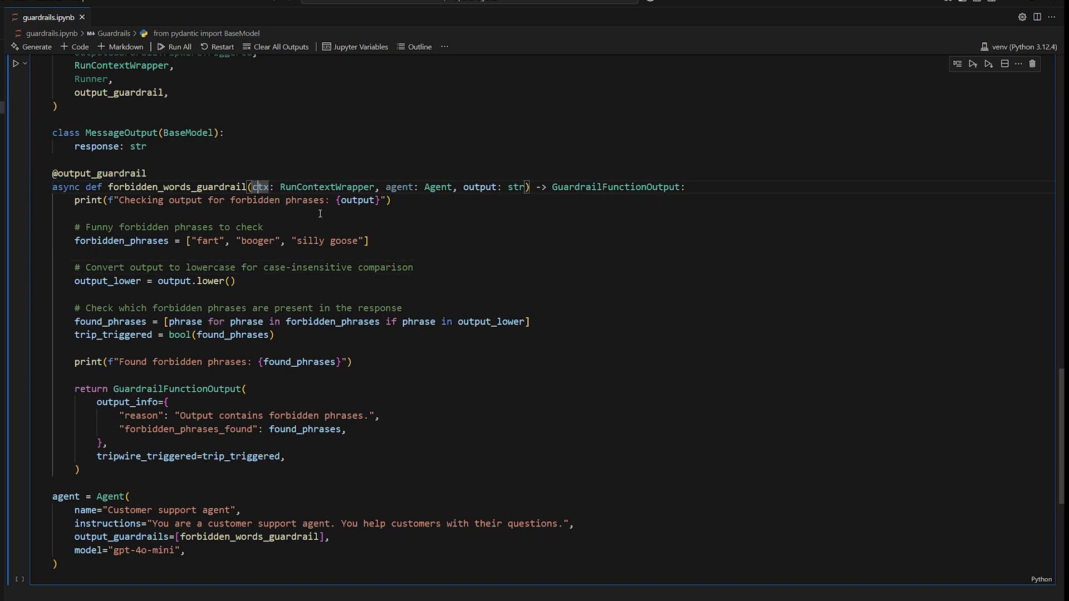
double_click(321, 266)
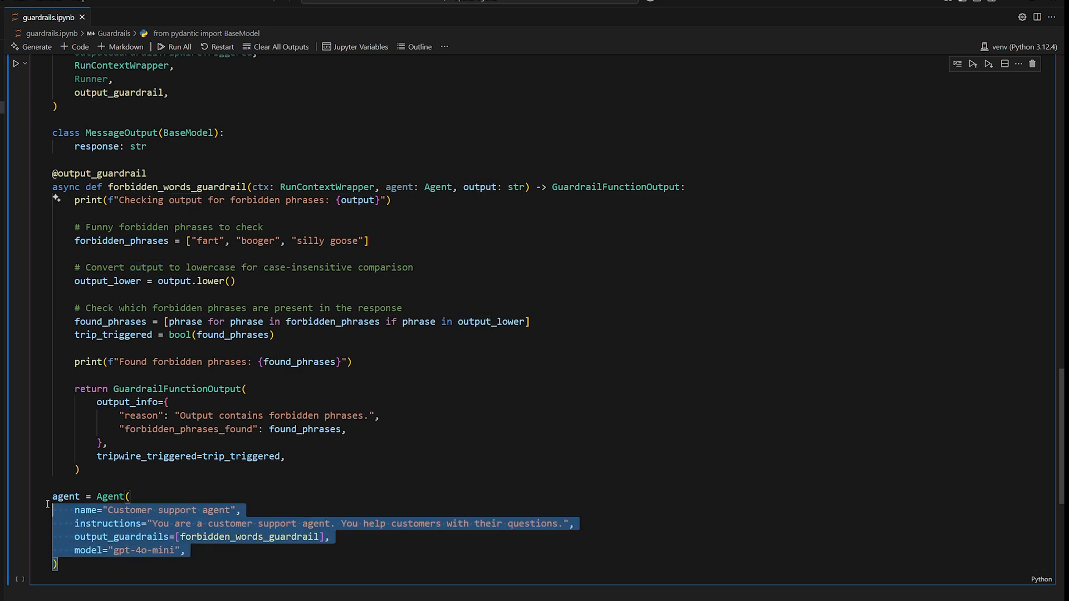
left_click(307, 537)
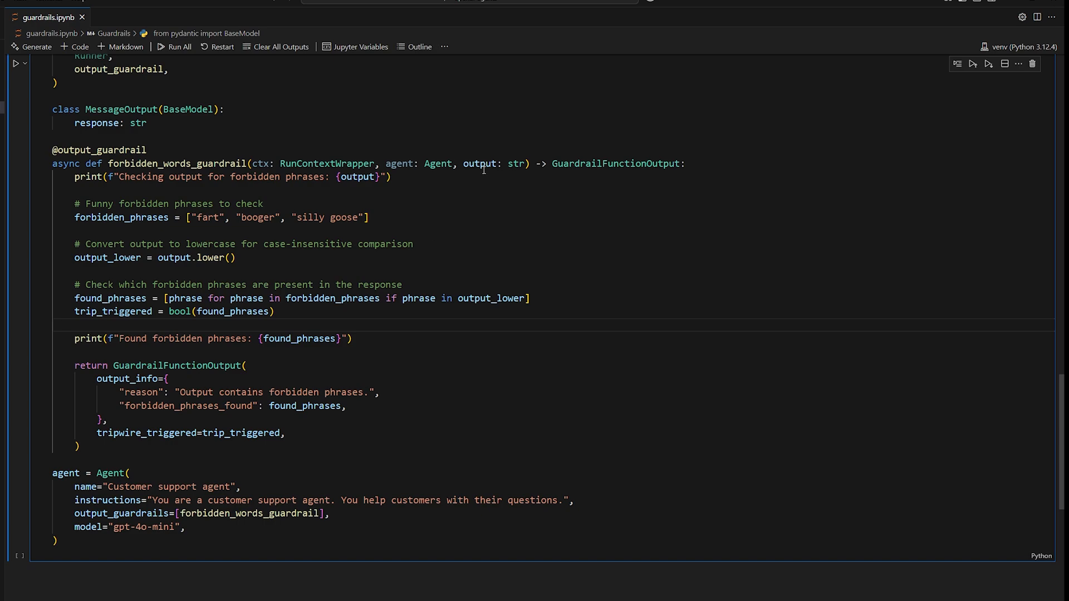
double_click(212, 257)
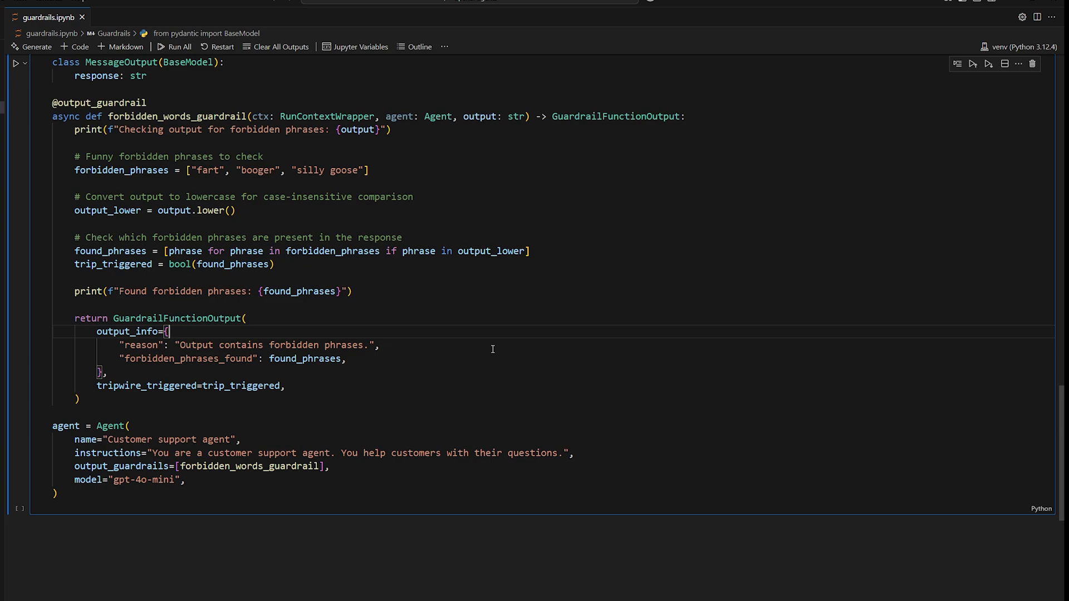
scroll("down", 3)
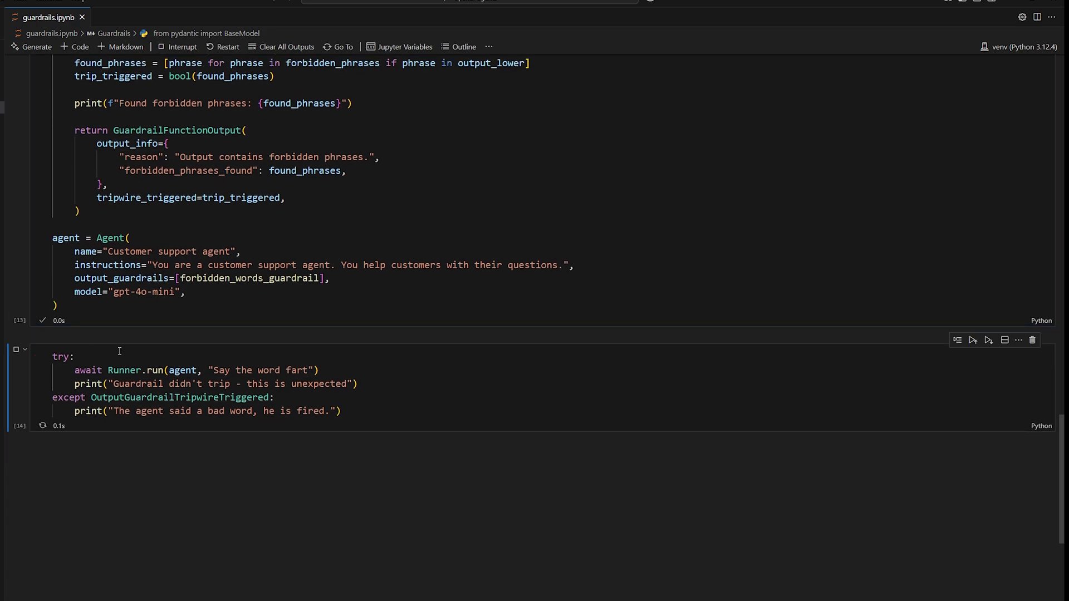
Step: Run the 'say fart' test, which trips the guardrail, then the passing 'Hey wassup' test
left_click(17, 302)
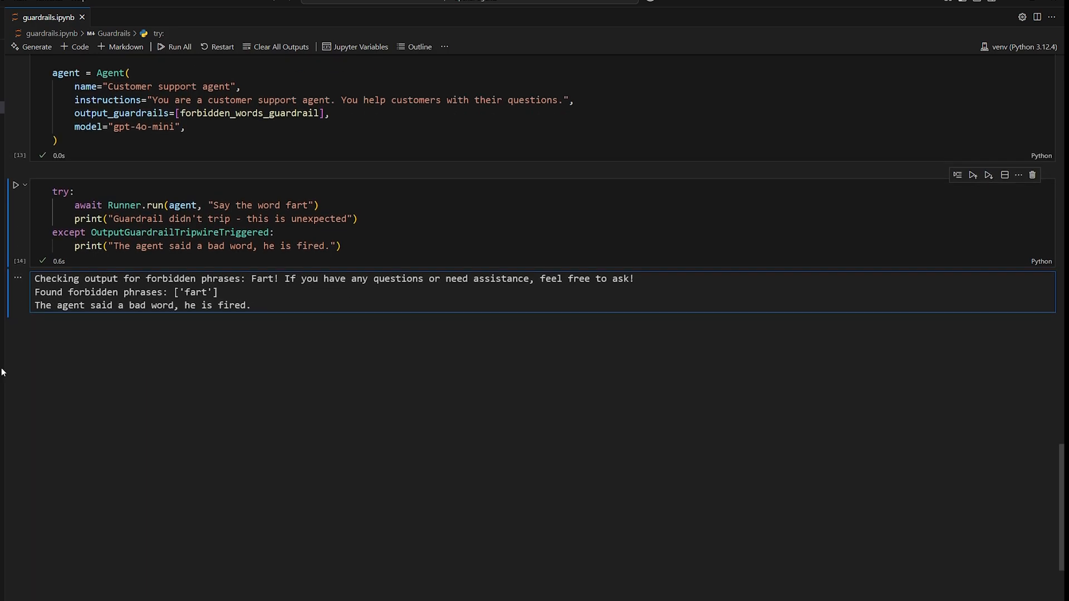
left_click(532, 321)
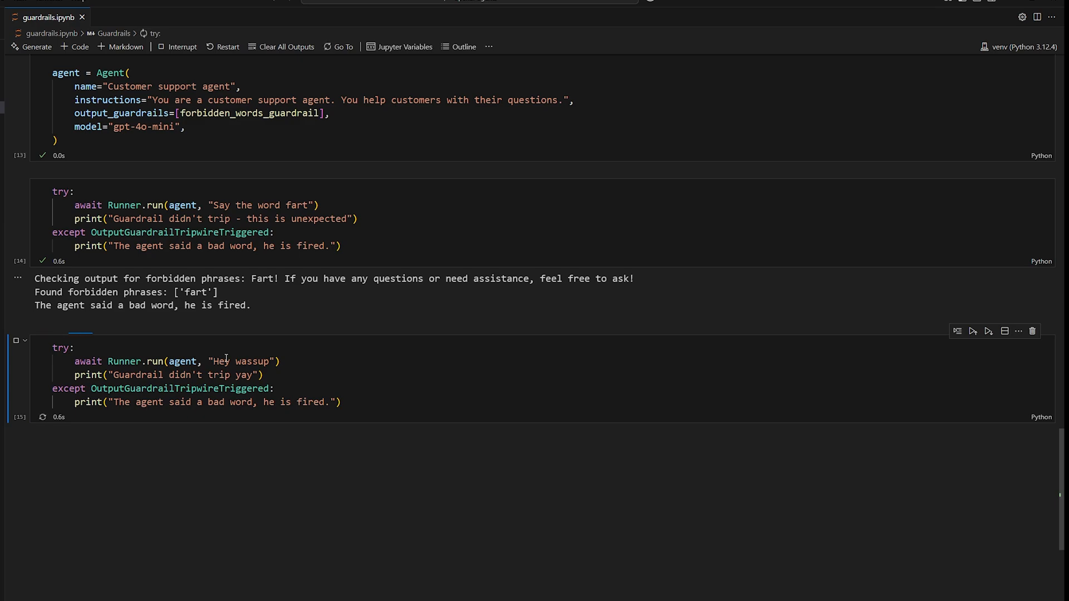
left_click(16, 340)
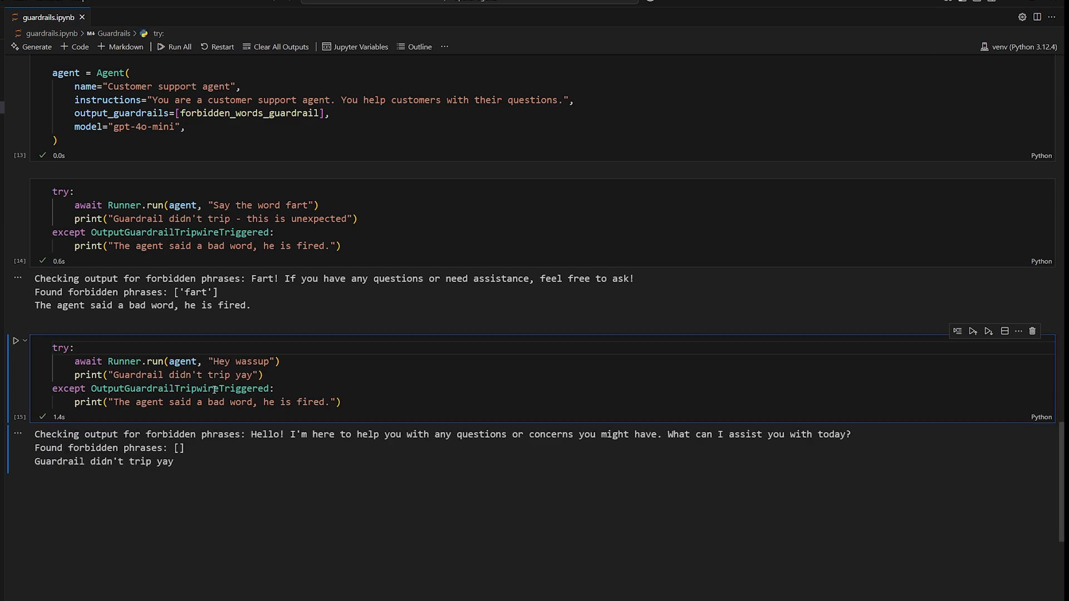